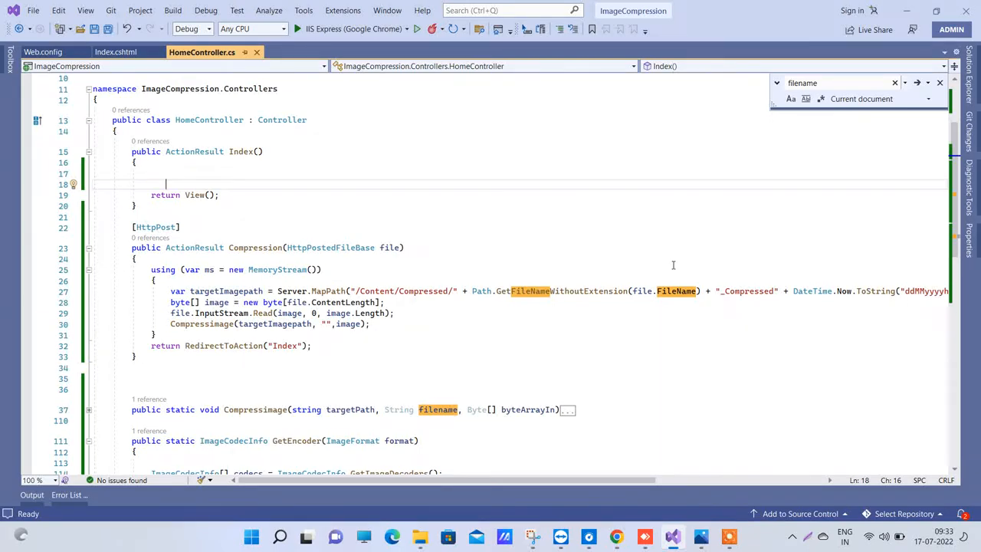
pyautogui.moveTo(605, 202)
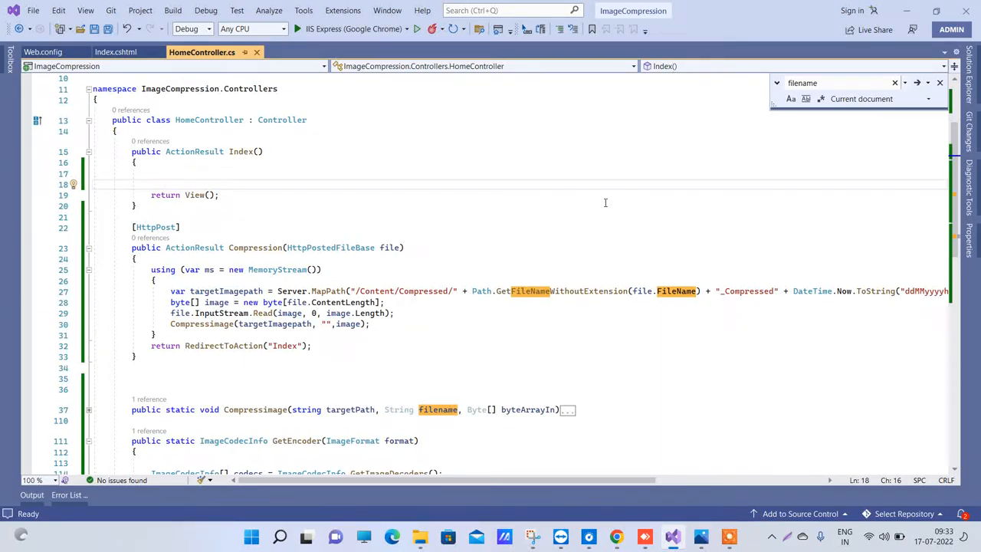
# Step: Bring up the Downloads window and select the 4.62 MB pexels-james-wheeler-3882514 JPG
pyautogui.scroll(3)
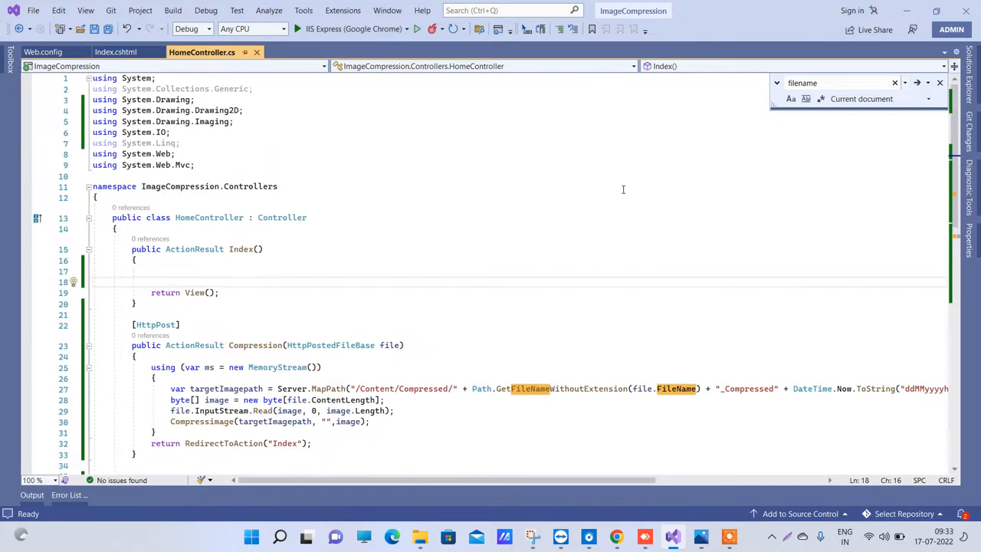
pyautogui.moveTo(653, 187)
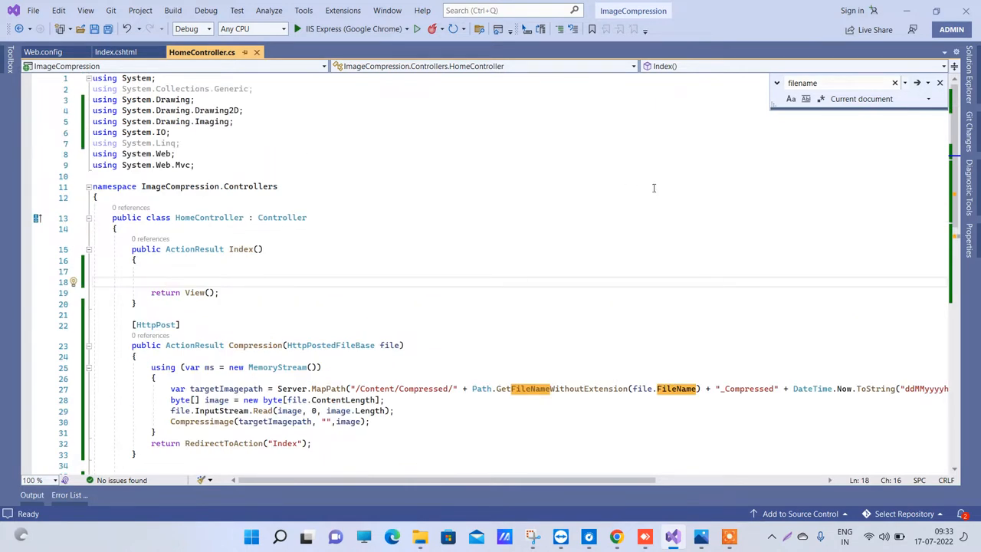
pyautogui.click(165, 281)
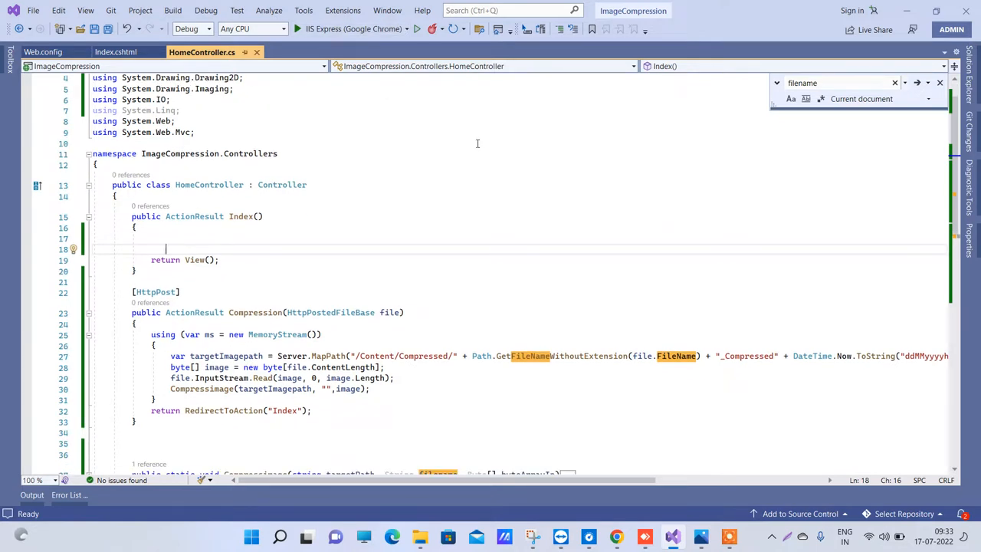
pyautogui.moveTo(498, 192)
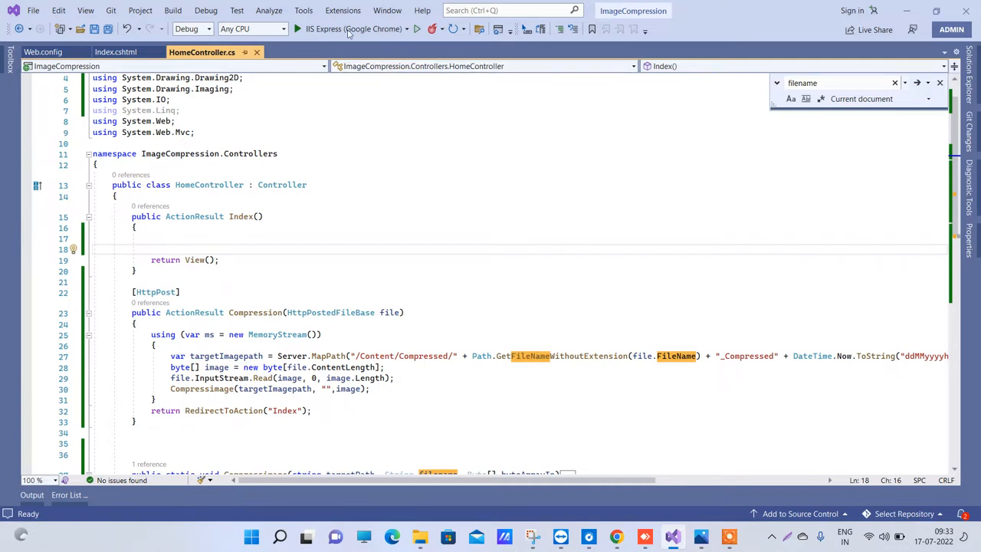
pyautogui.moveTo(405, 132)
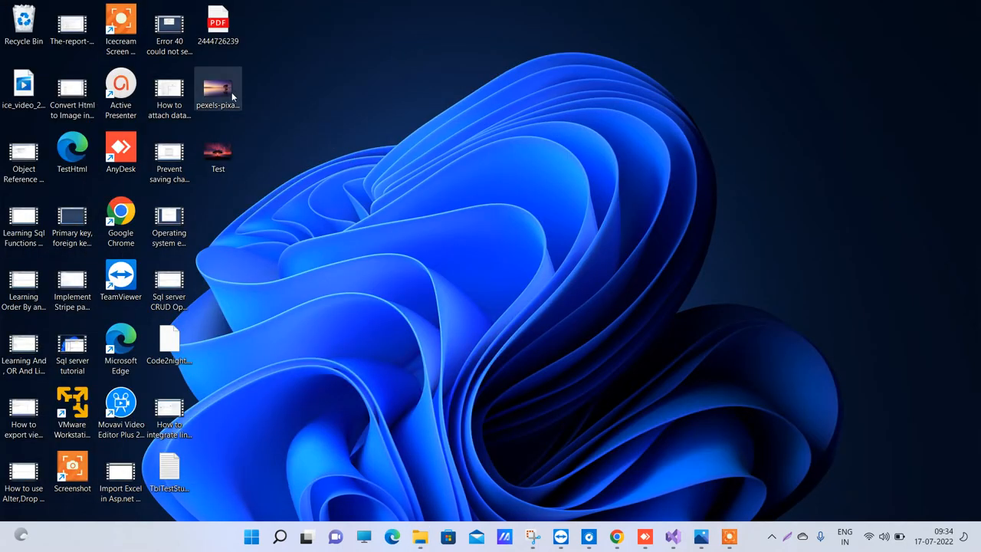
pyautogui.moveTo(420, 536)
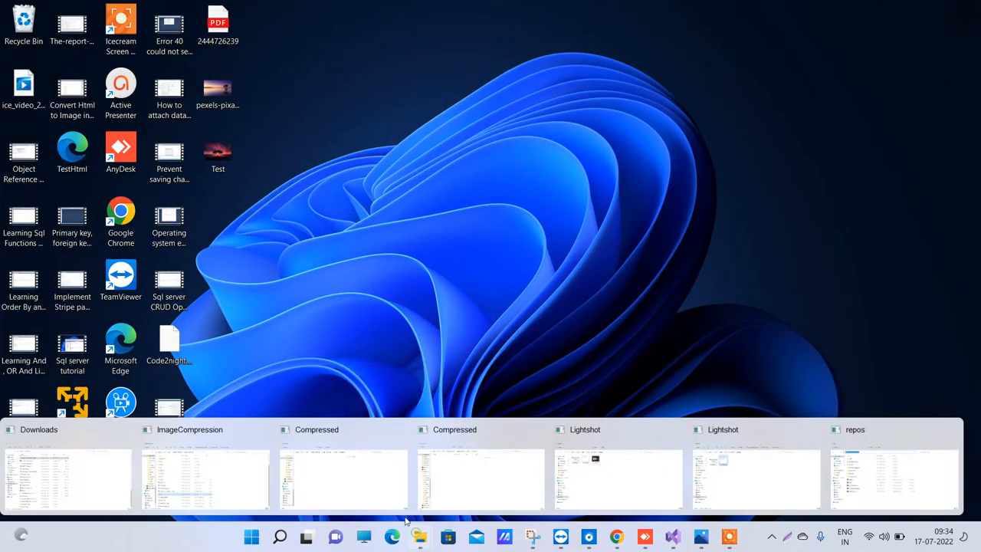
pyautogui.click(67, 475)
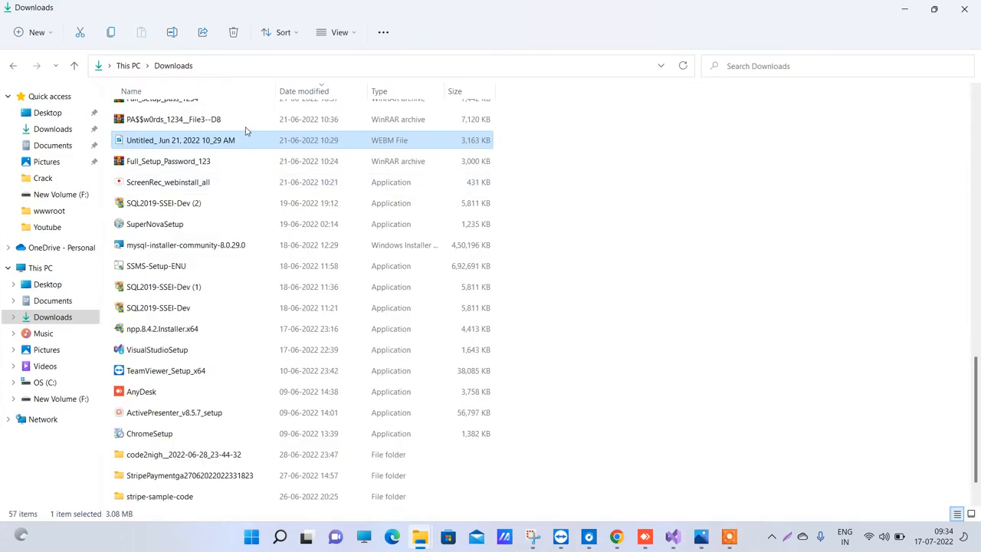
pyautogui.click(303, 91)
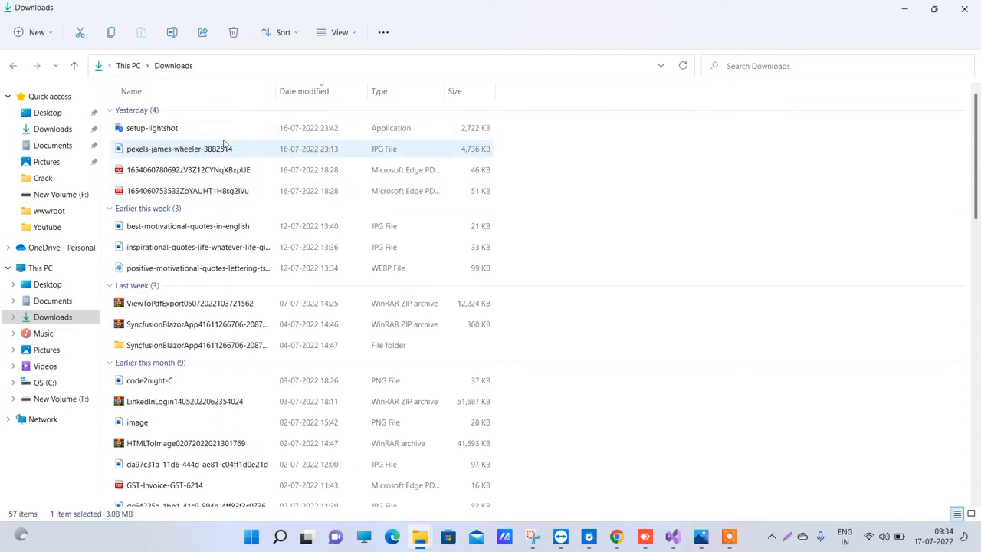
pyautogui.click(179, 149)
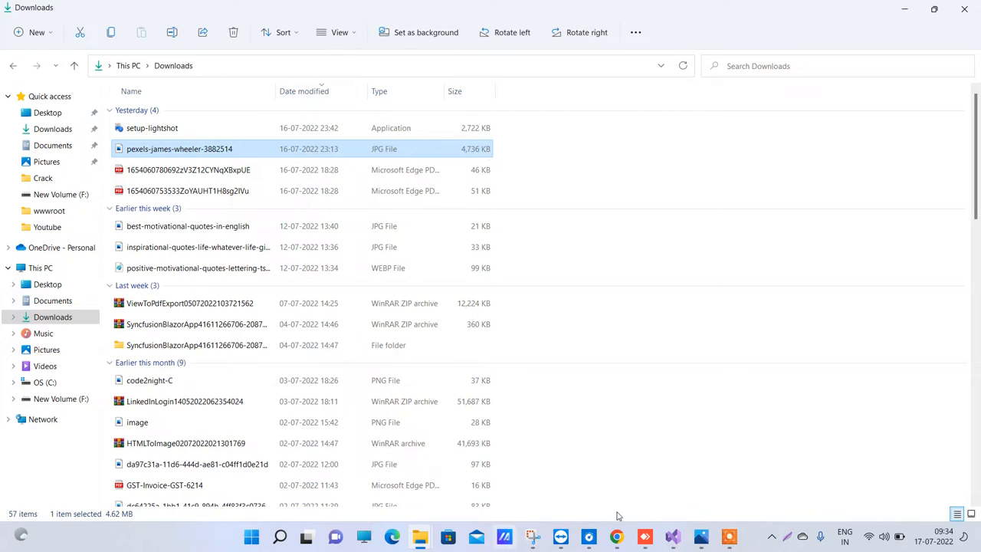
pyautogui.moveTo(616, 536)
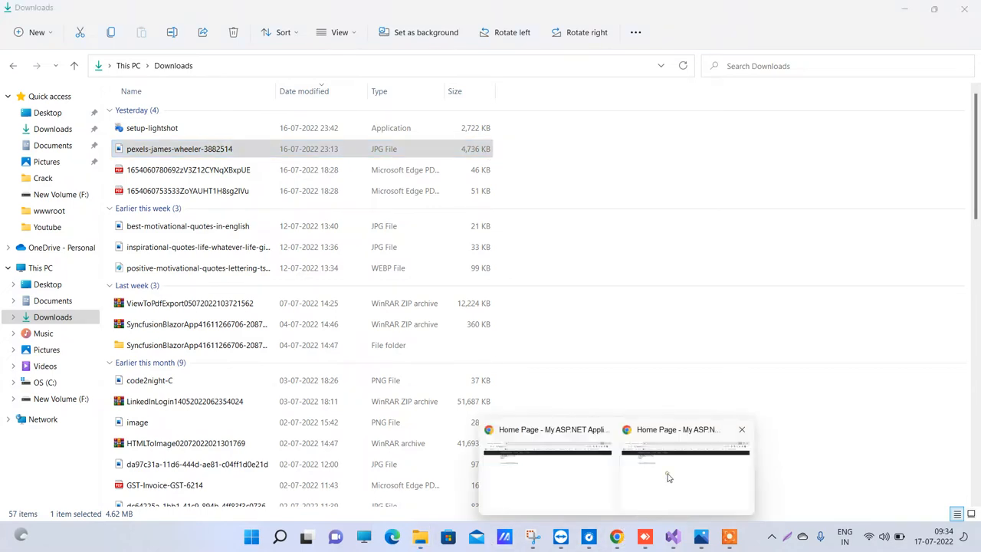
# Step: Choose pexels-james-wheeler-3882514.jpg from Downloads in the localhost app's upload field
pyautogui.click(547, 460)
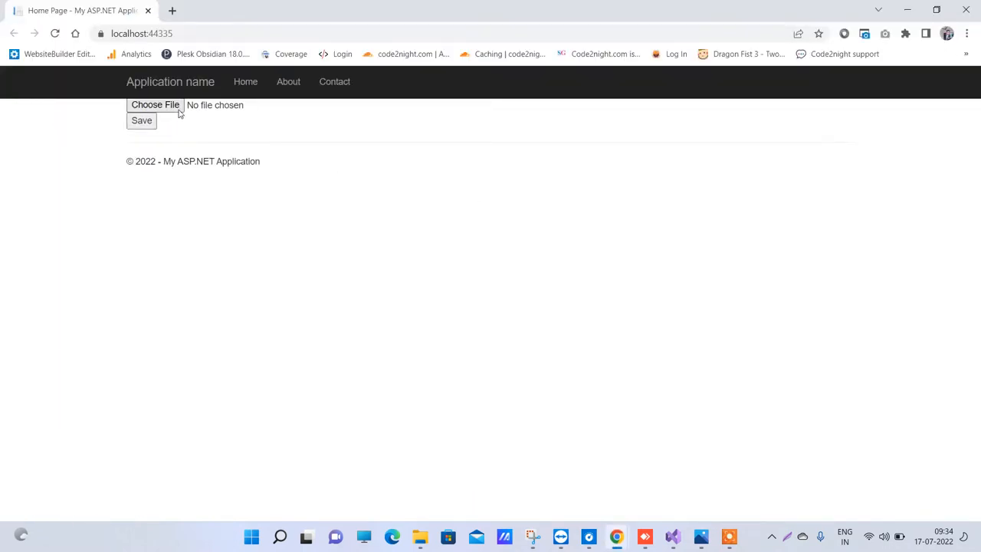
pyautogui.click(155, 104)
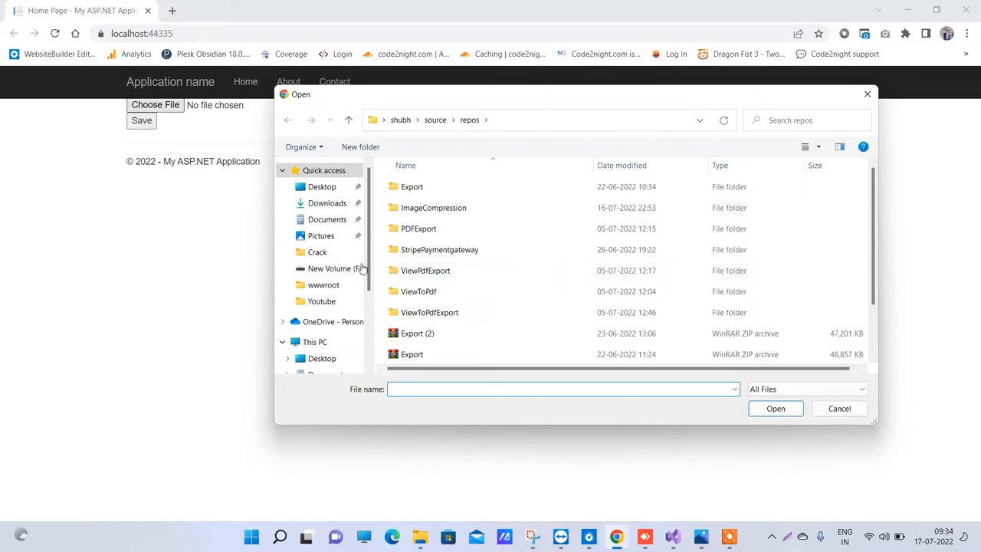
pyautogui.click(328, 202)
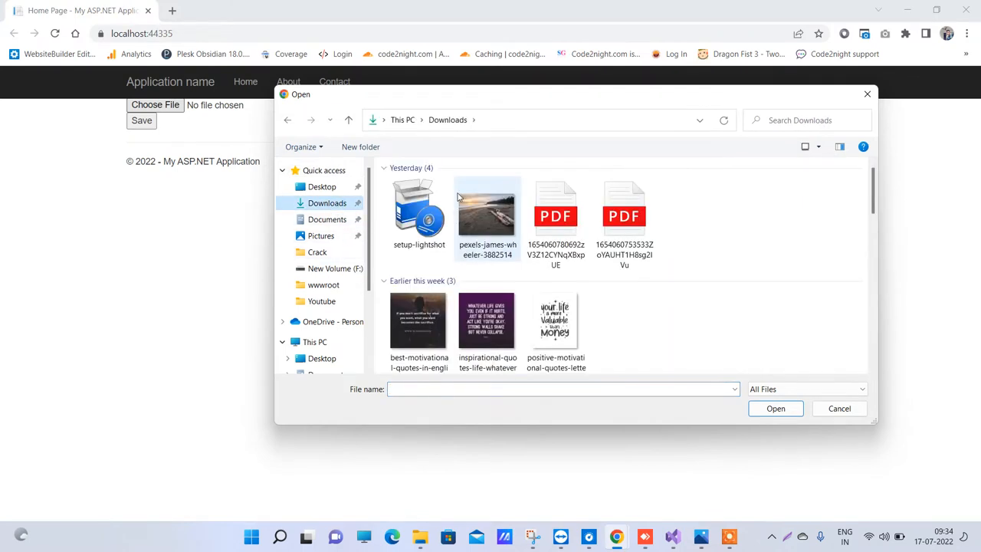
pyautogui.moveTo(488, 222)
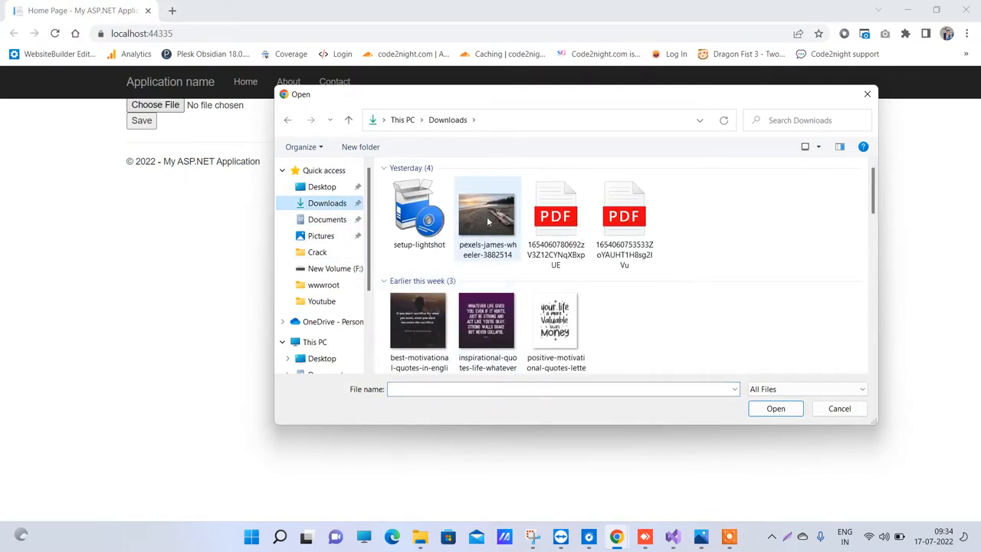
pyautogui.click(487, 211)
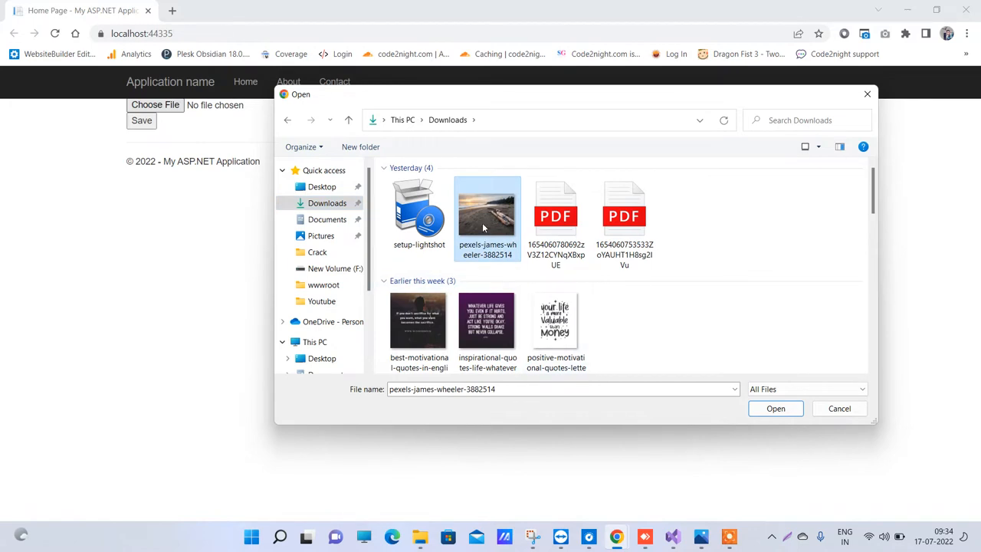
pyautogui.moveTo(487, 214)
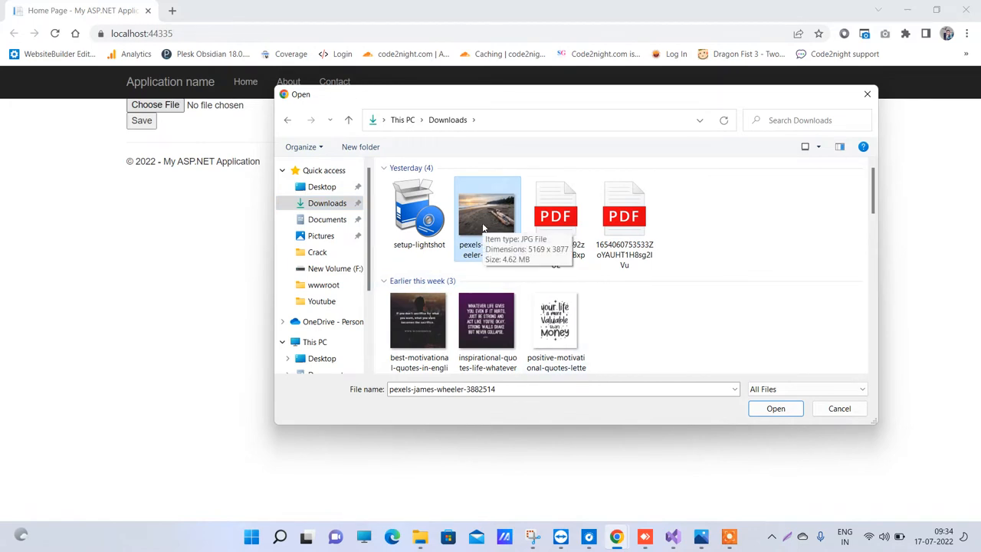
pyautogui.click(775, 407)
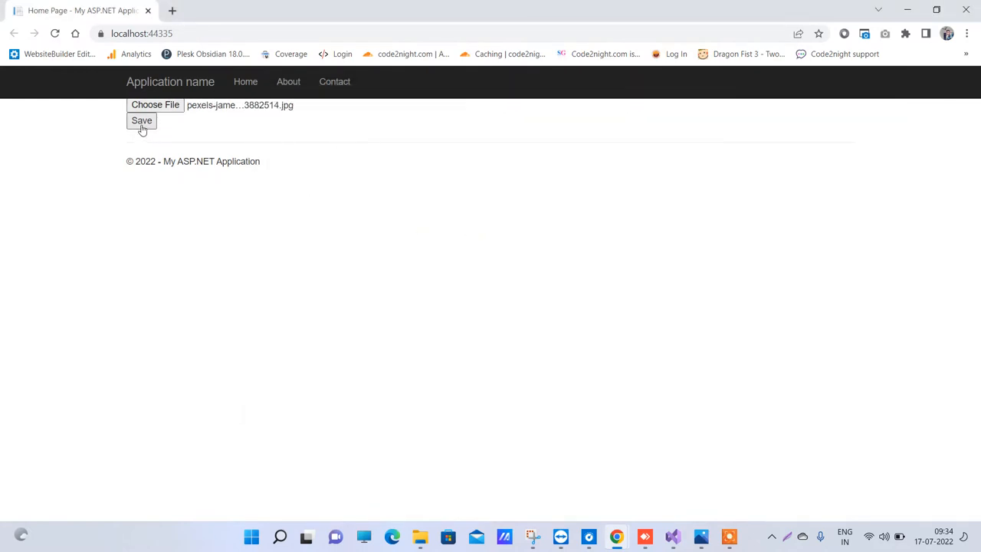
# Step: Set a breakpoint in HomeController's Compression action where the target path is built
pyautogui.click(671, 536)
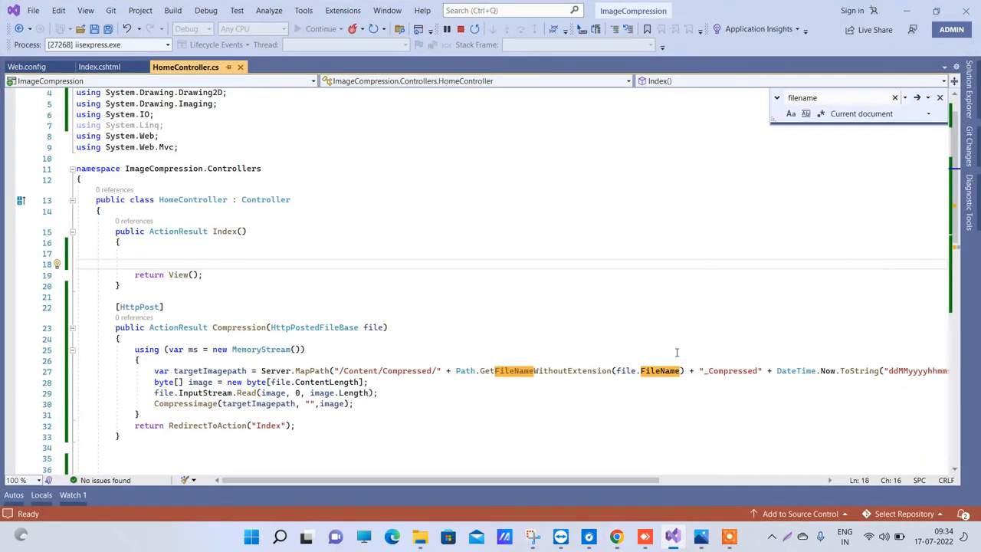
pyautogui.scroll(-3)
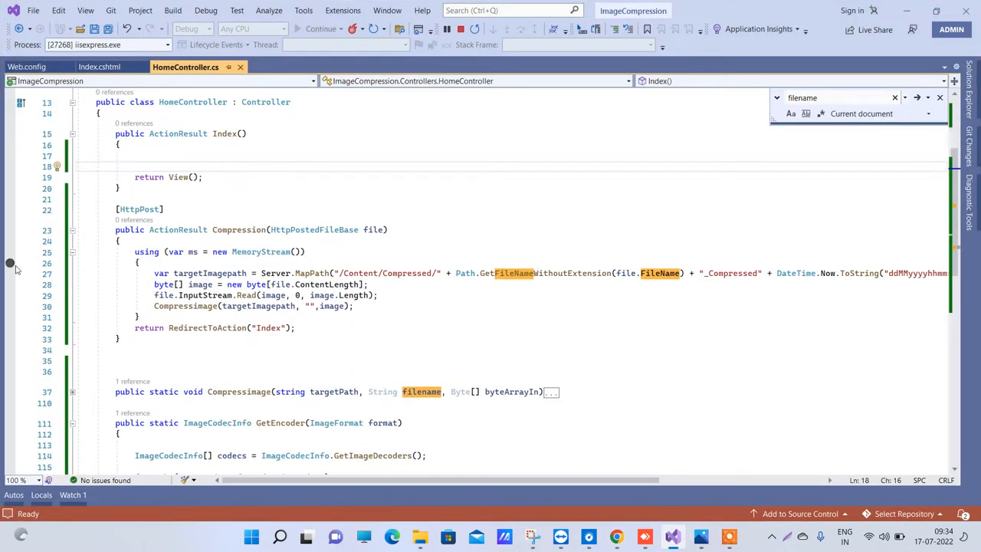
pyautogui.click(9, 262)
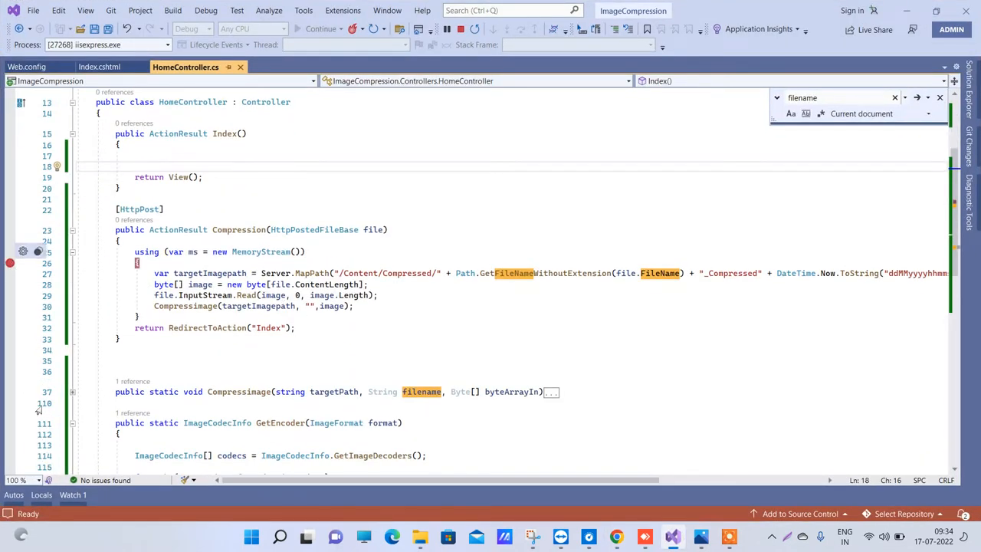
pyautogui.scroll(-3)
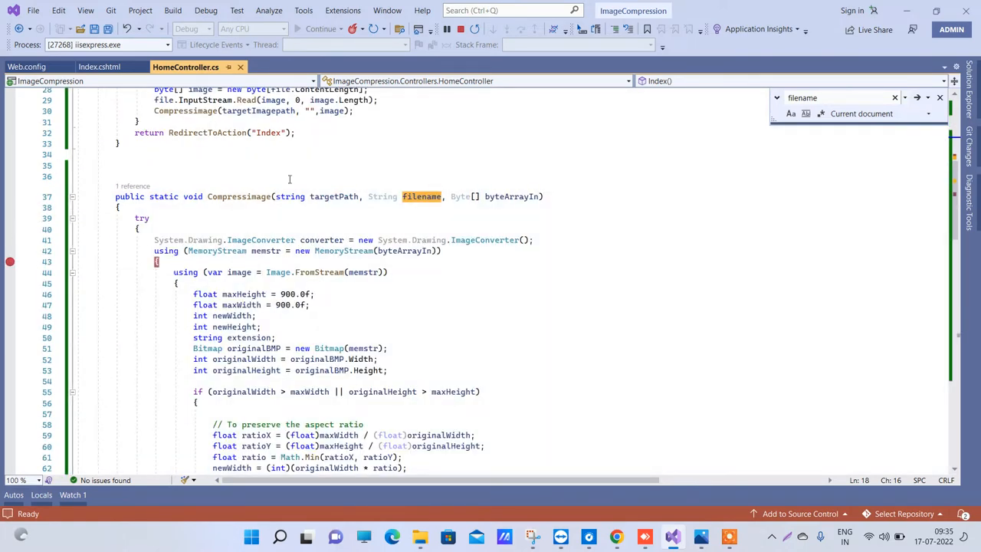
pyautogui.scroll(3)
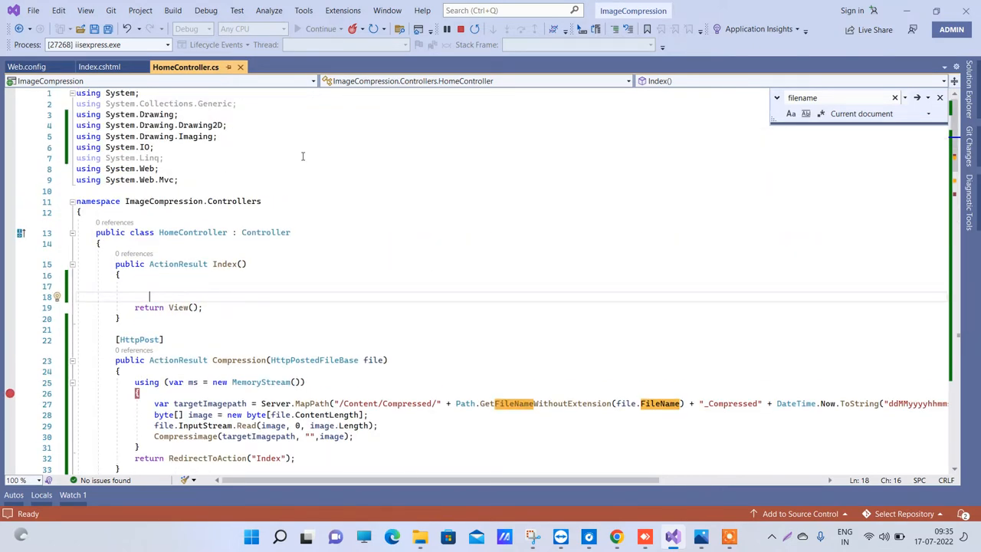
pyautogui.moveTo(420, 184)
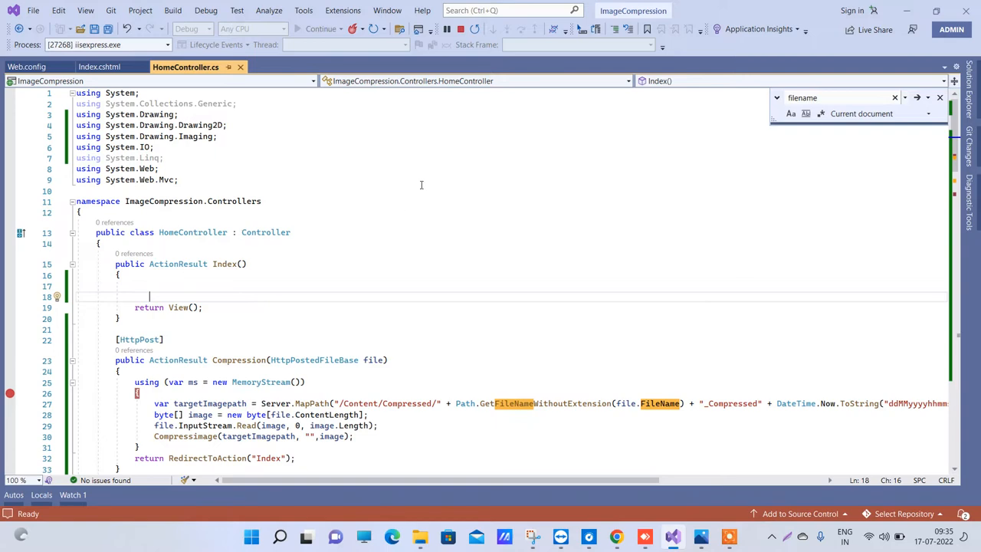
pyautogui.moveTo(553, 212)
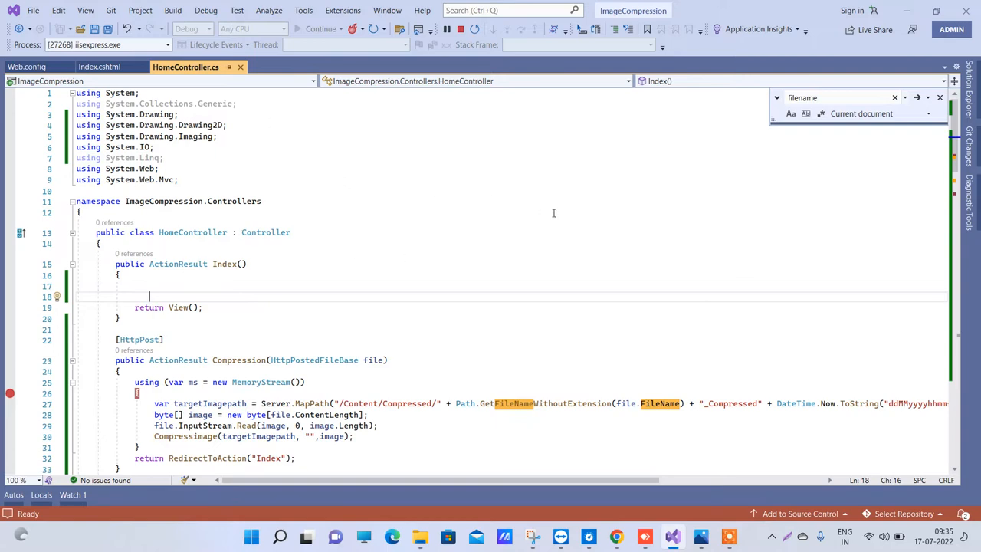
# Step: Review the HttpPostedFileBase parameter, then save the photo so the debugger hits the breakpoint
pyautogui.scroll(-3)
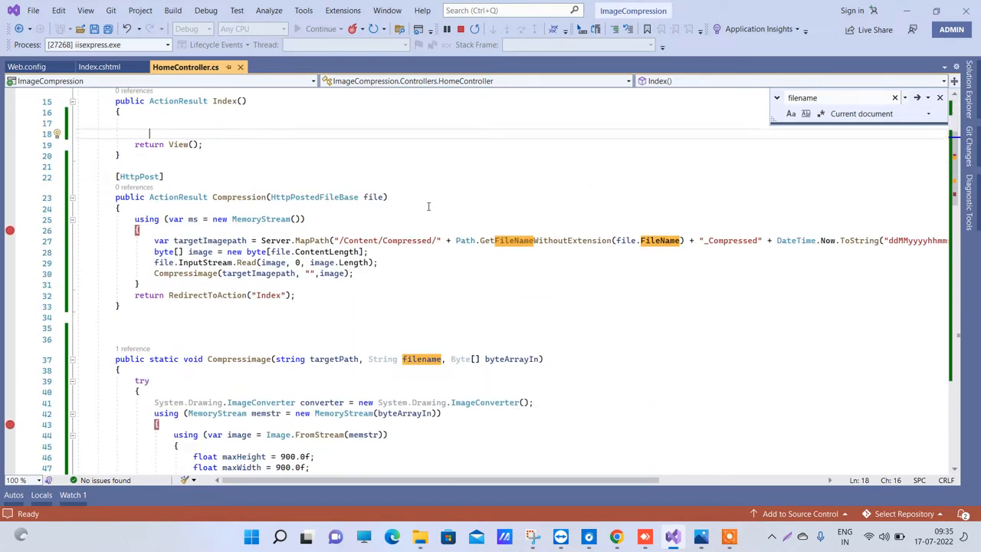
pyautogui.scroll(3)
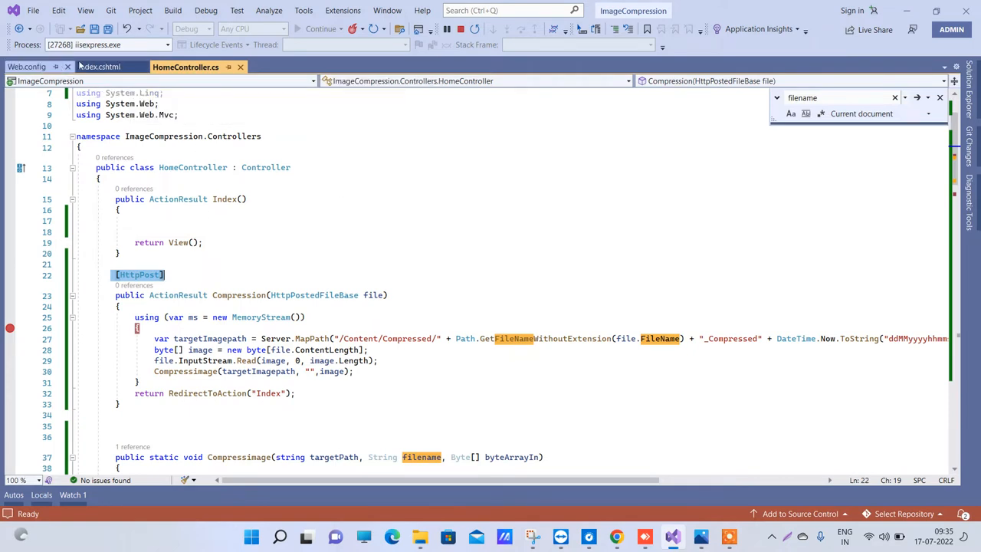
pyautogui.click(101, 67)
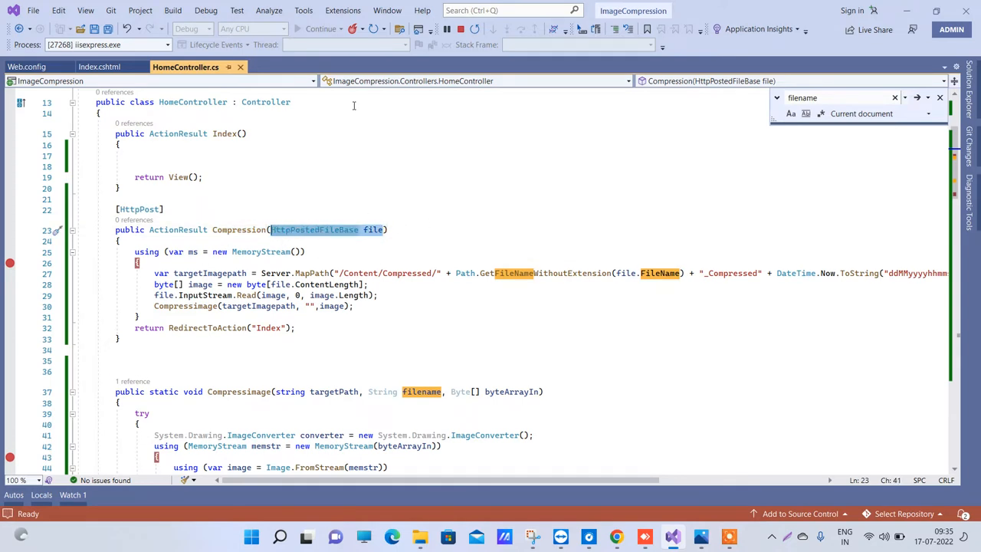
pyautogui.scroll(-3)
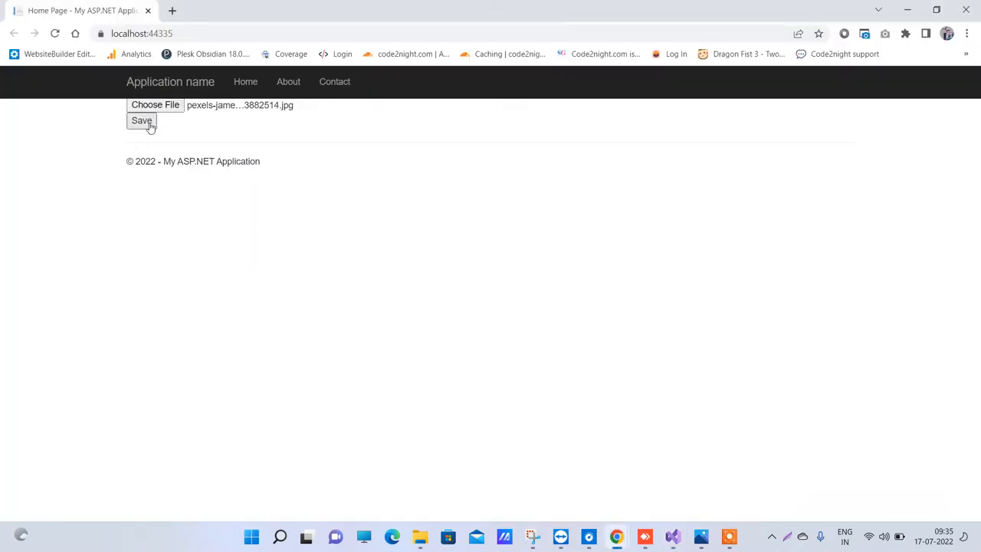
pyautogui.click(141, 120)
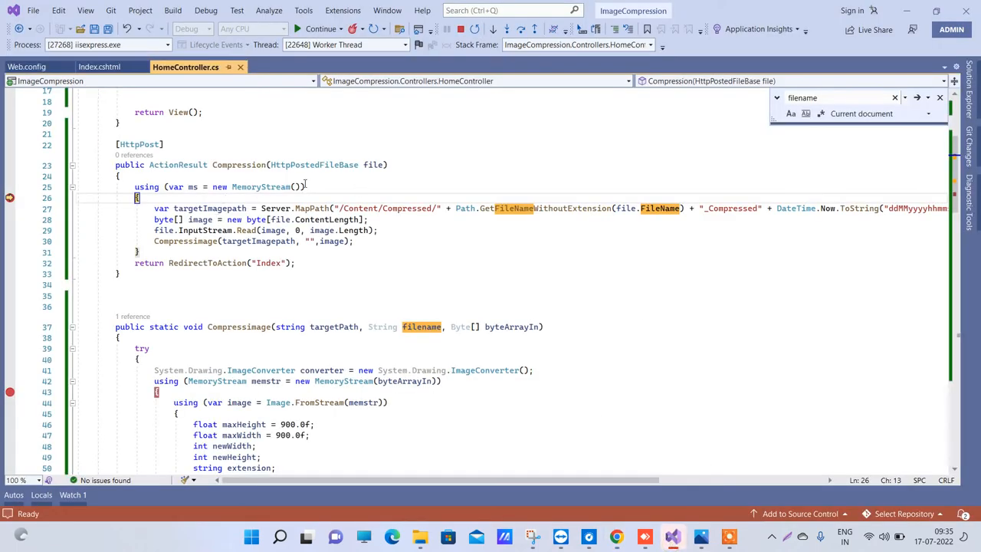
pyautogui.moveTo(374, 165)
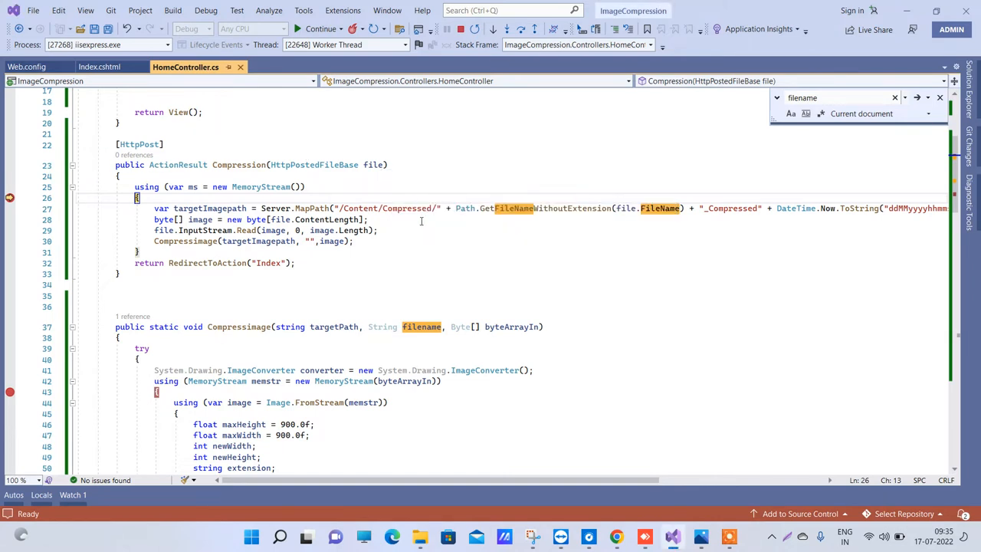
pyautogui.moveTo(460, 253)
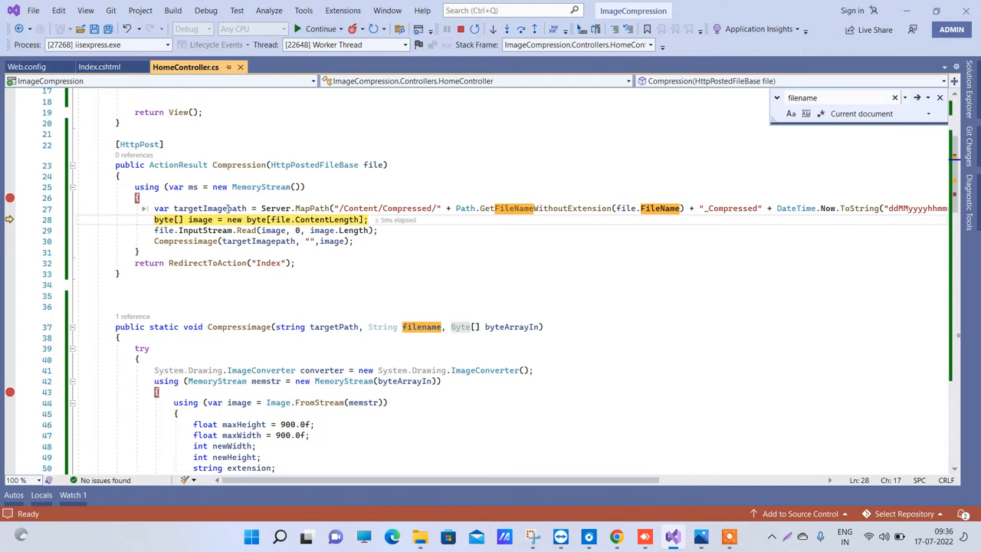
pyautogui.moveTo(212, 208)
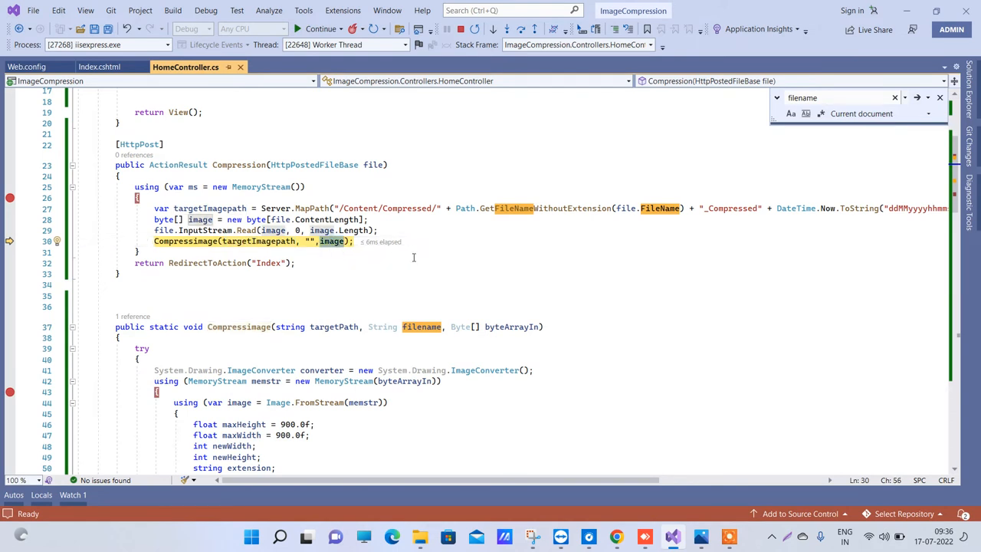
# Step: Step over CompressImage's JPEG branch past the bitmap save, then continue the request to completion
pyautogui.scroll(-3)
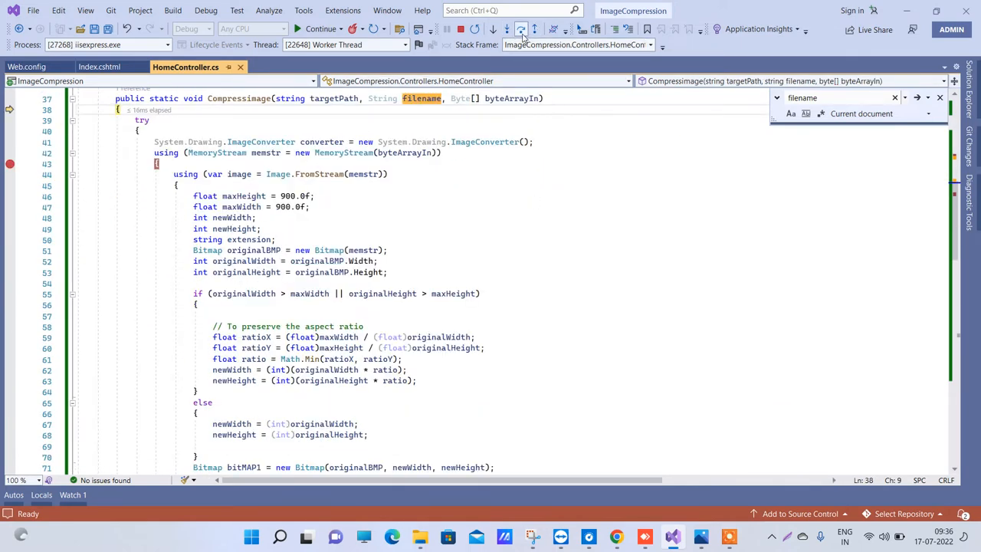
pyautogui.click(506, 29)
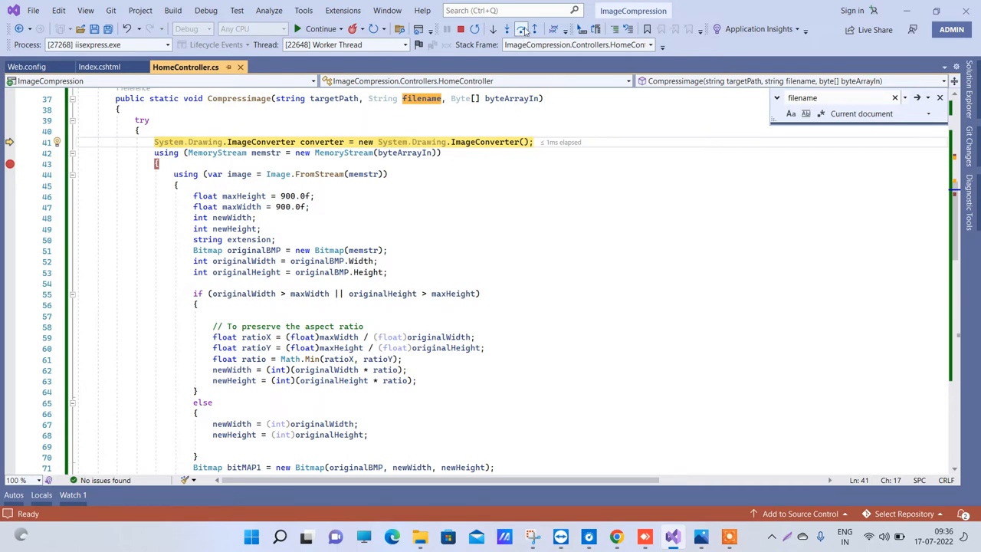
pyautogui.click(504, 29)
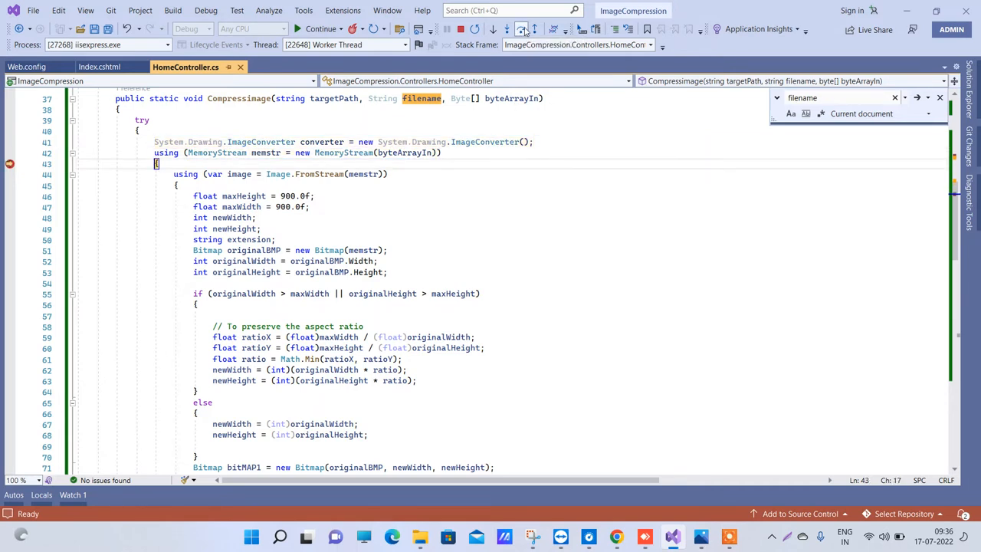
pyautogui.click(616, 536)
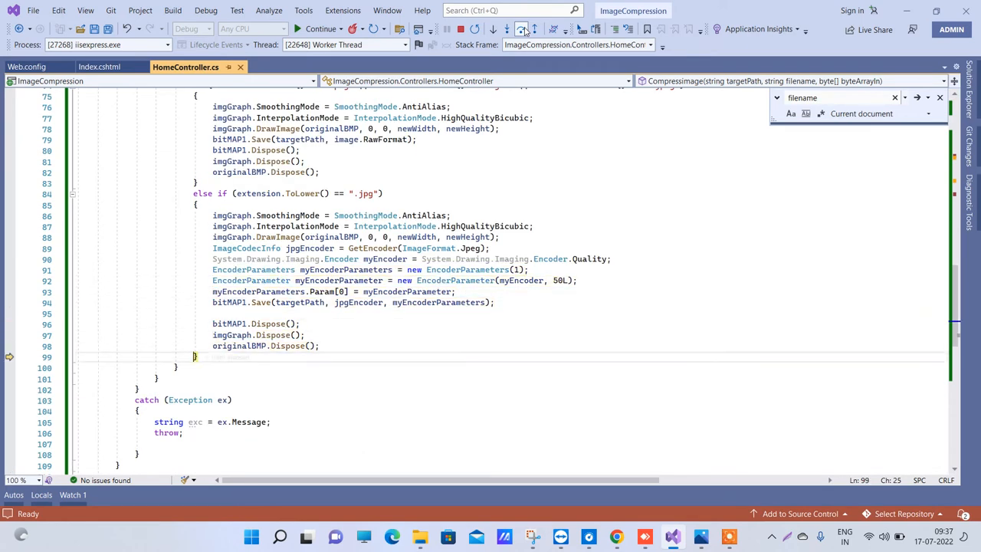
pyautogui.click(521, 29)
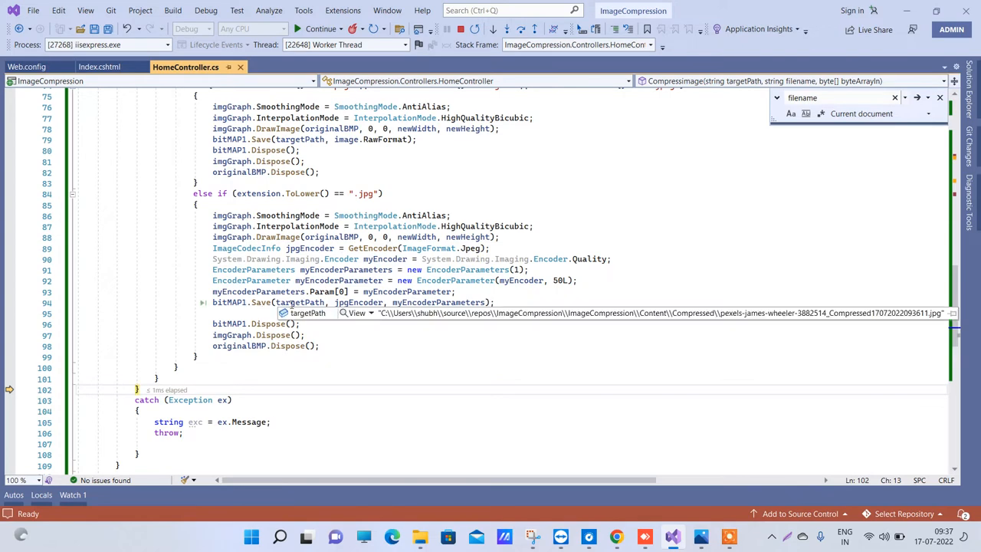
pyautogui.click(521, 29)
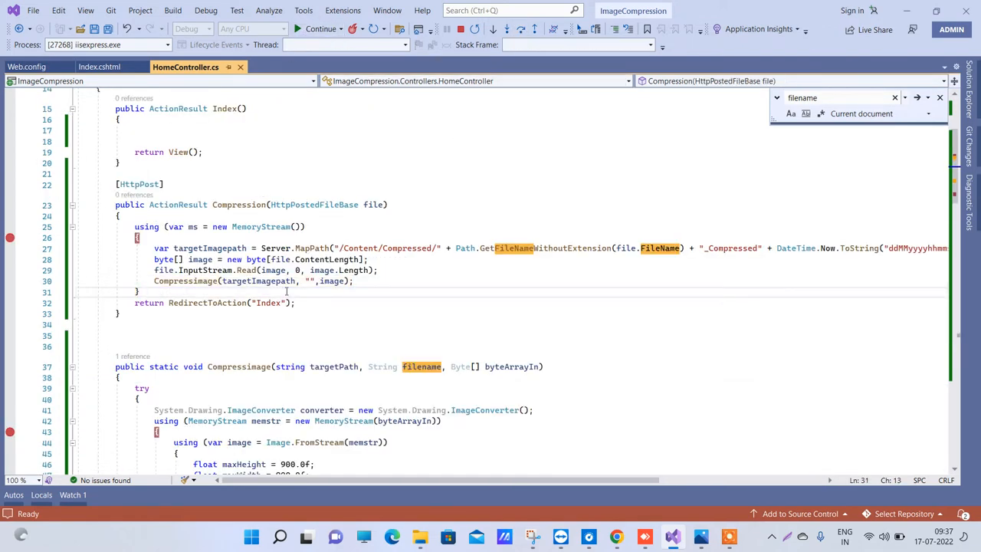
# Step: Check the 900 x 675, 66.9 KB compressed pexels-james-wheeler JPG in Content/Compressed, then close the folder
pyautogui.click(420, 537)
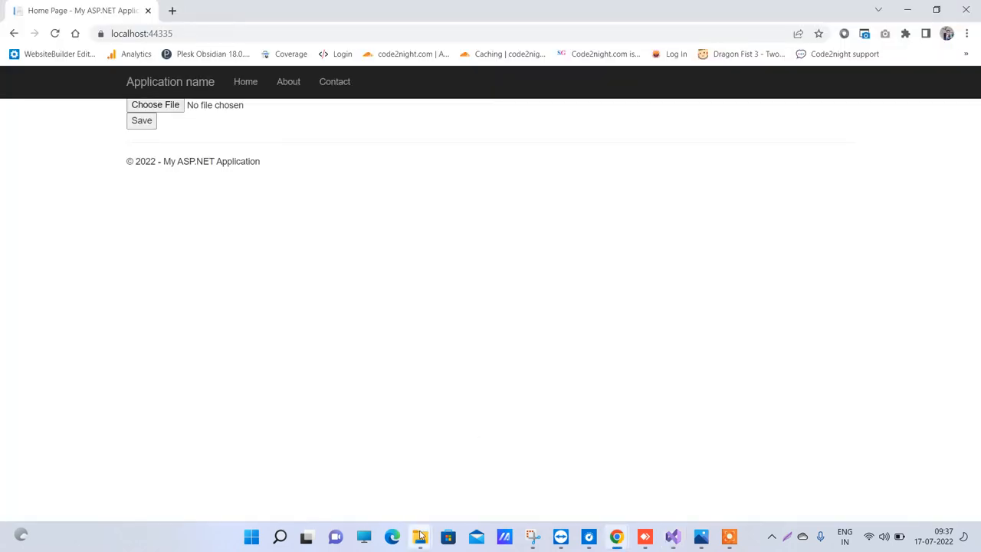
pyautogui.moveTo(420, 536)
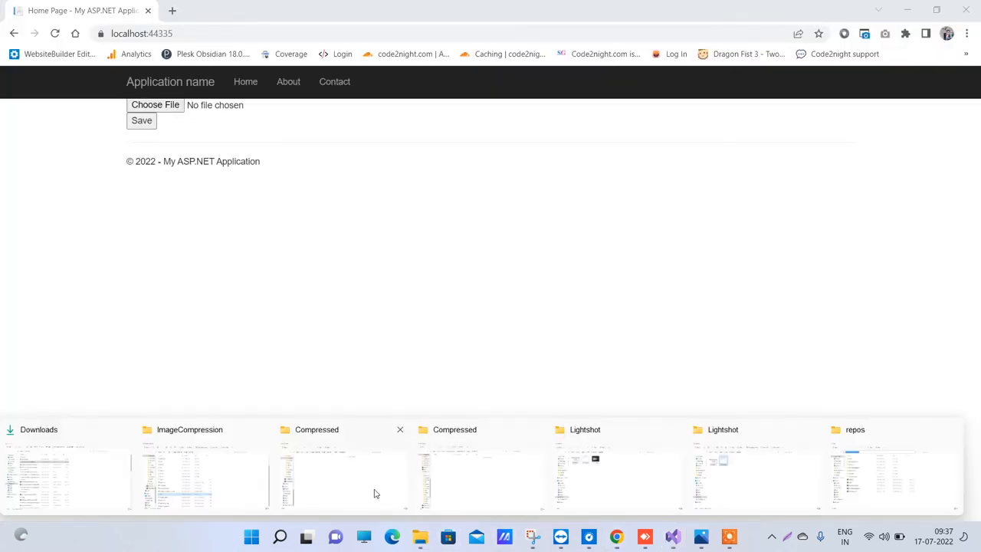
pyautogui.click(340, 468)
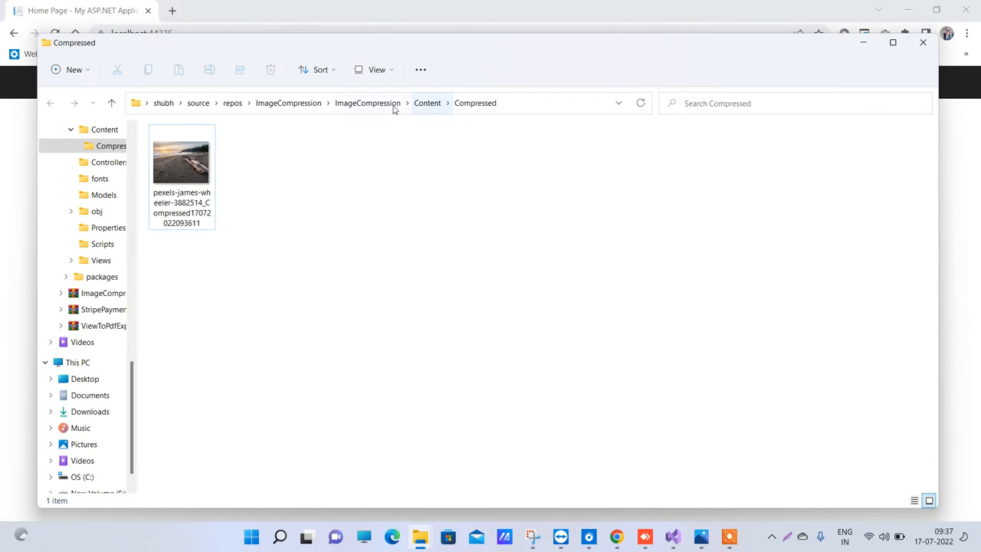
pyautogui.moveTo(518, 127)
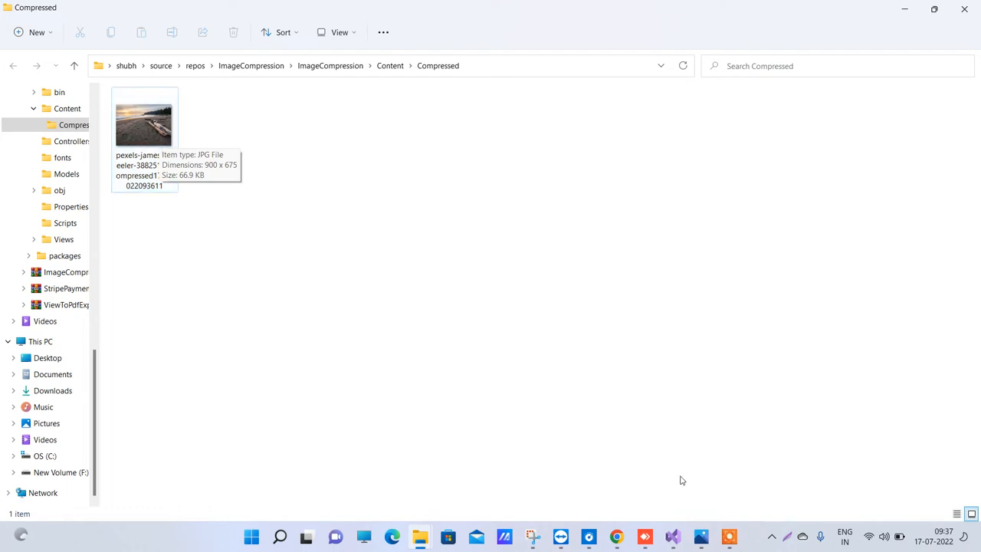
pyautogui.click(616, 536)
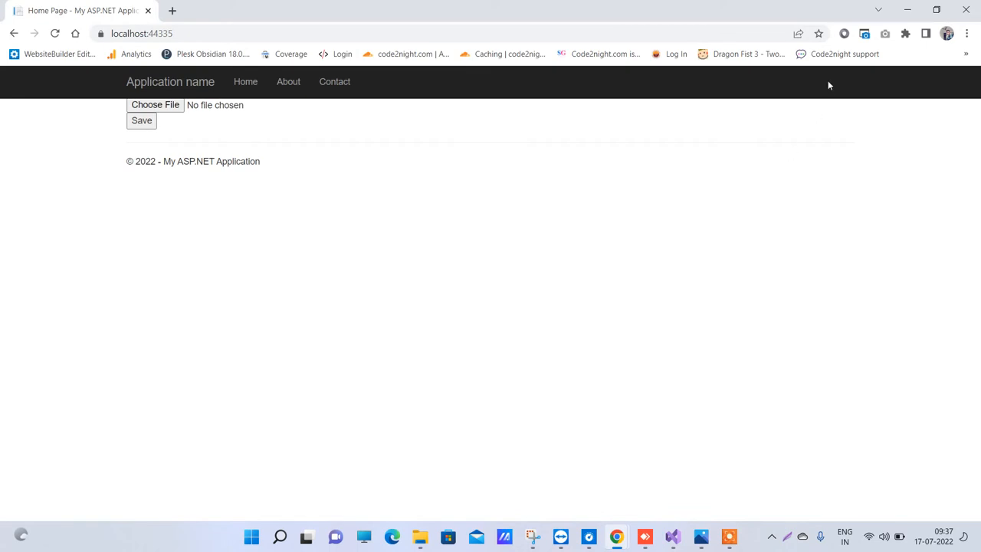
# Step: Pick pexels-pixabay-258109.jpg from the Desktop and save it for compression in the app
pyautogui.click(907, 10)
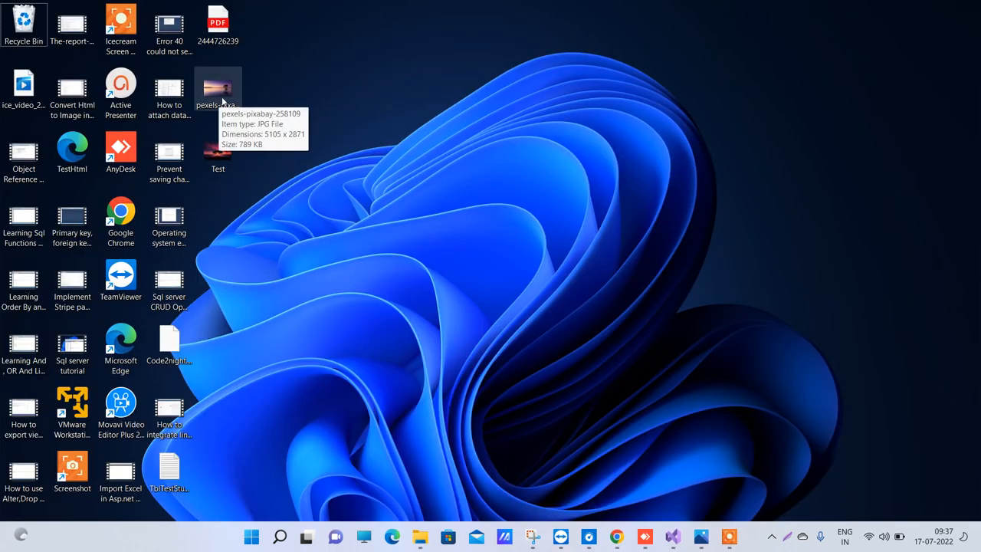
pyautogui.moveTo(616, 537)
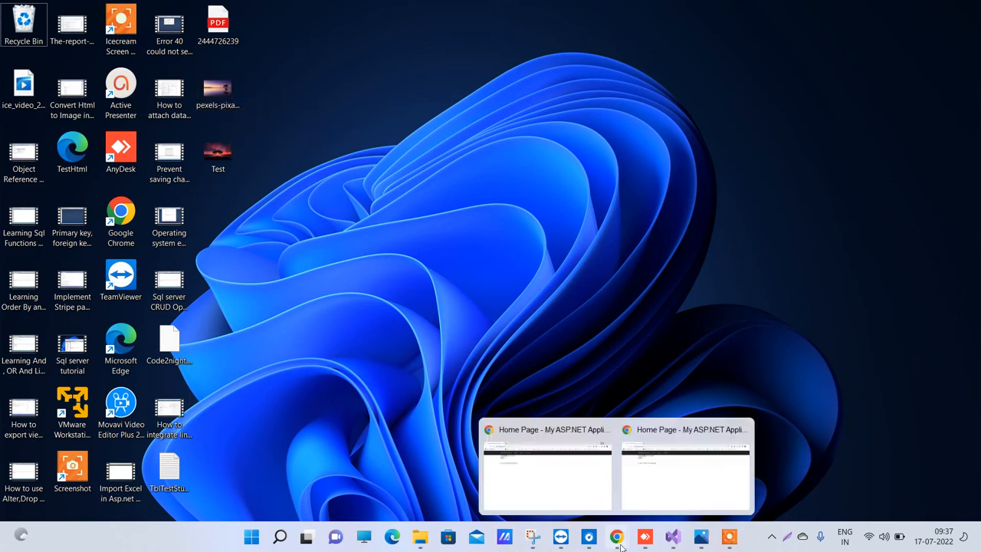
pyautogui.click(546, 468)
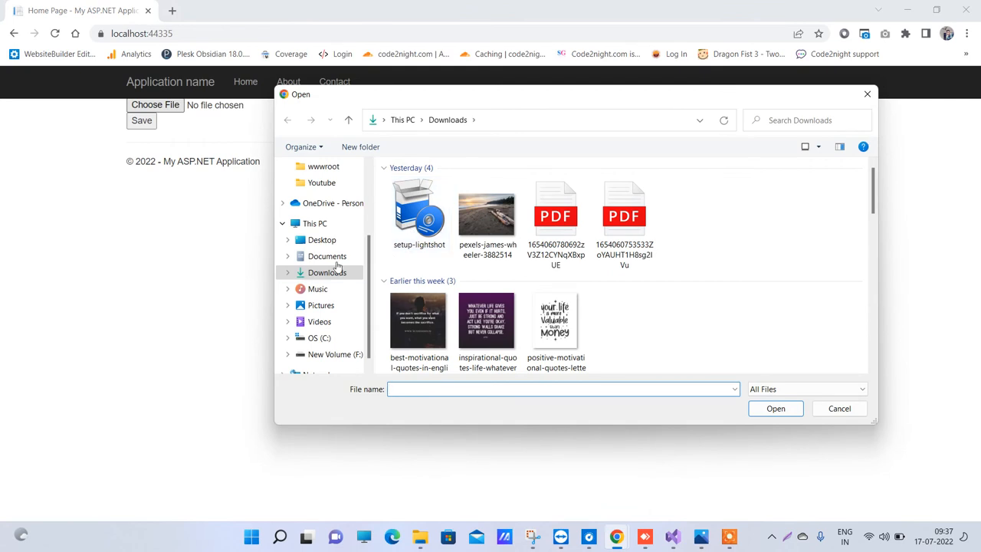
pyautogui.click(322, 239)
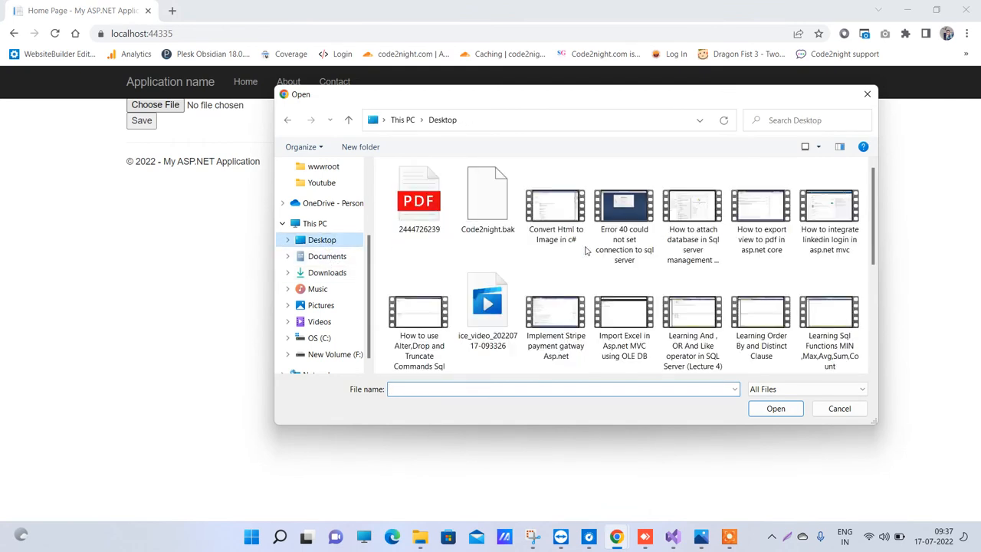
pyautogui.scroll(-3)
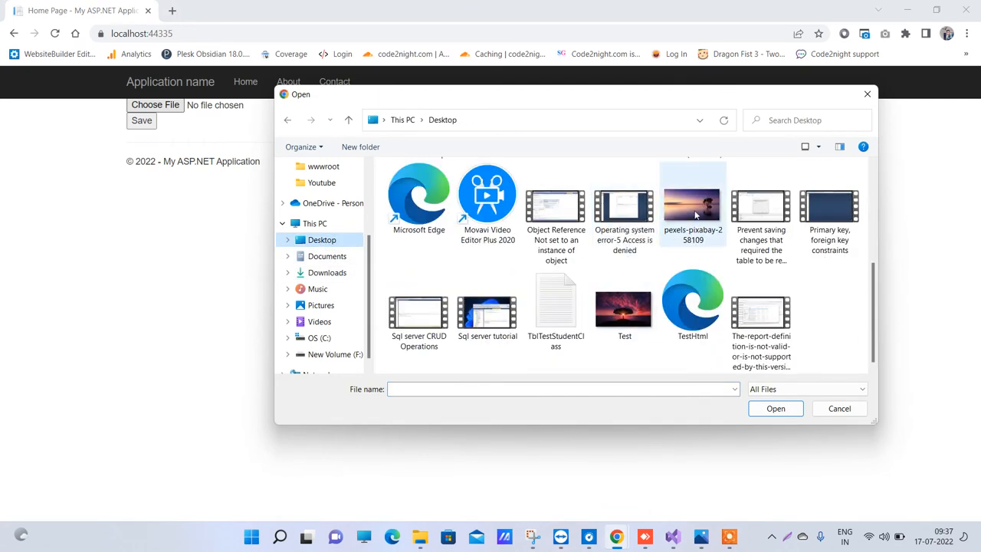
pyautogui.moveTo(693, 201)
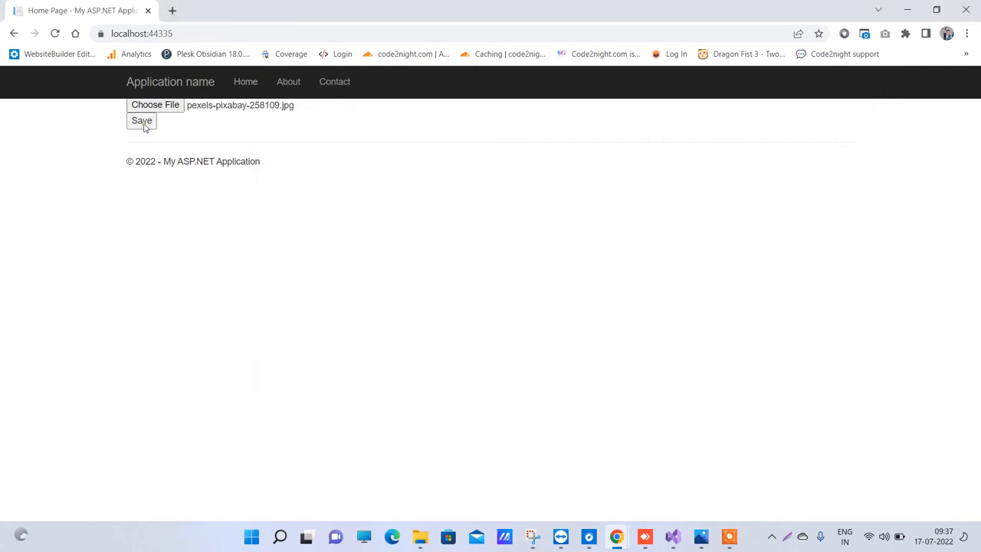
pyautogui.click(141, 120)
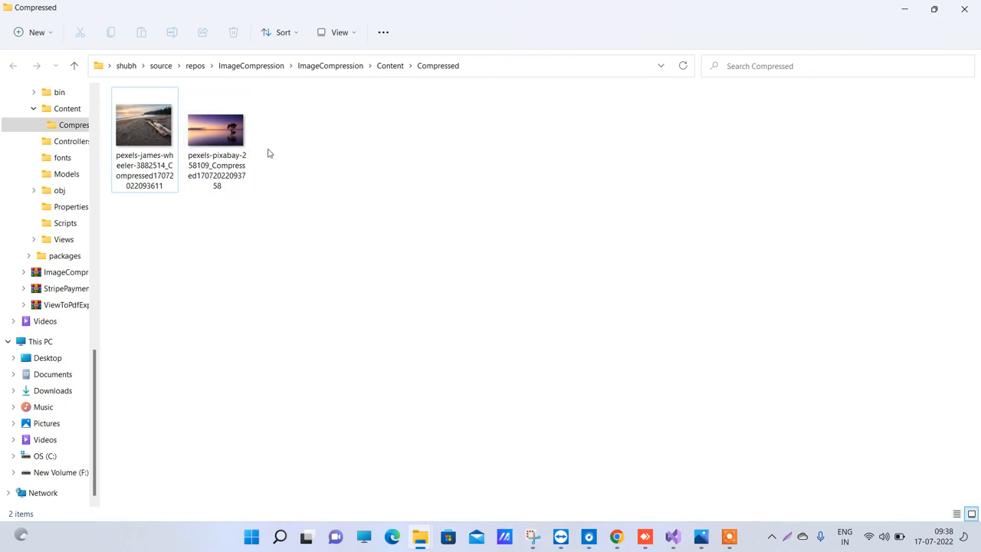
# Step: Inspect the 900 x 506, 20.2 KB compressed pixabay JPG, then return to HomeController in Visual Studio
pyautogui.click(216, 131)
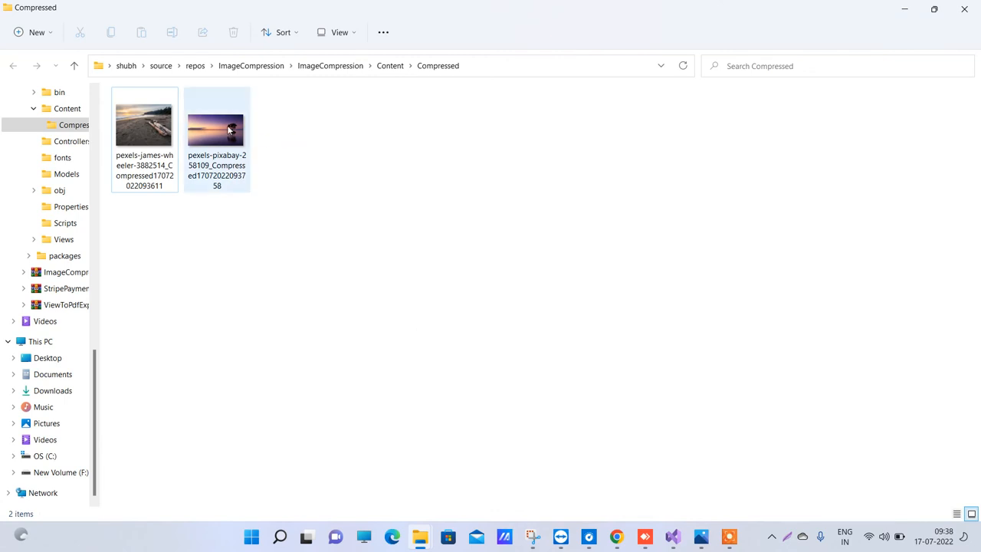
pyautogui.moveTo(218, 135)
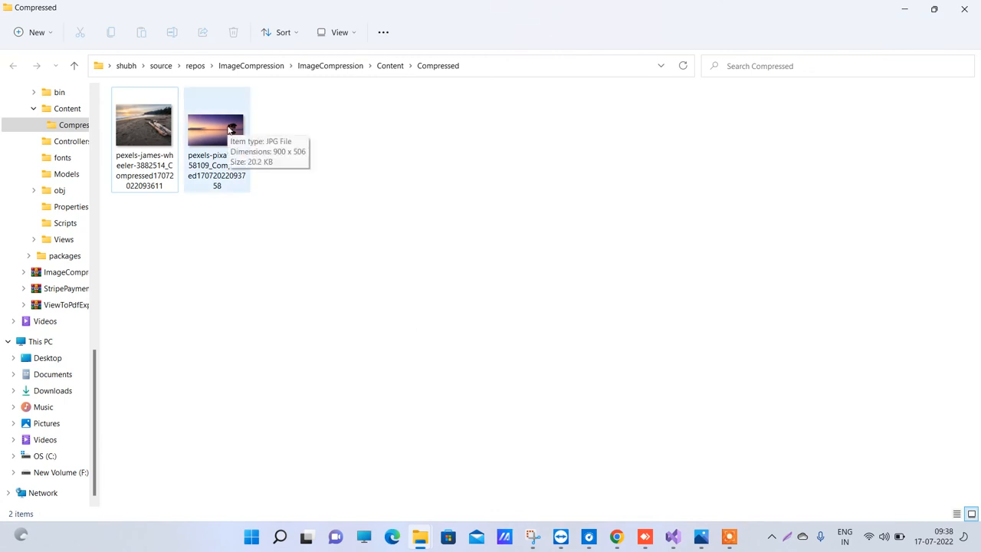
pyautogui.click(218, 126)
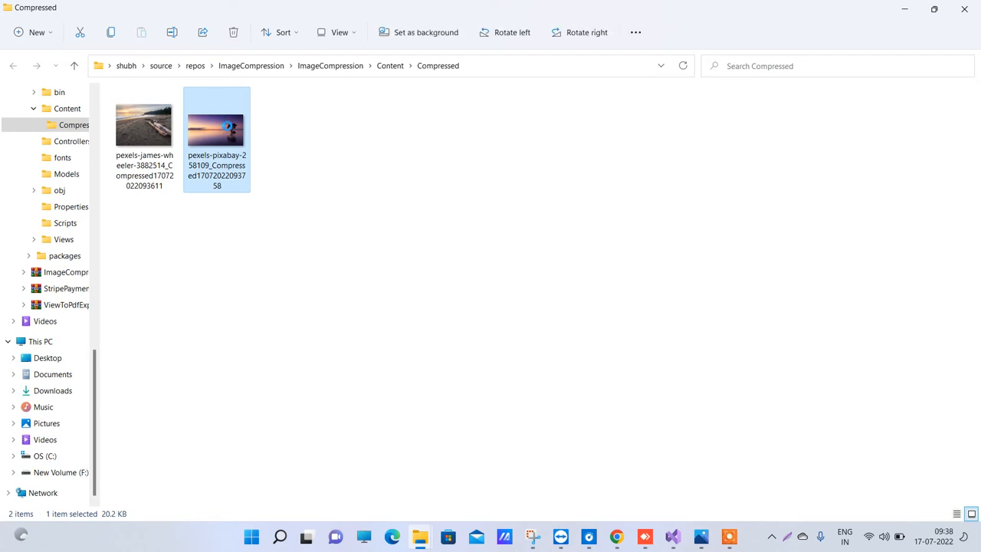
pyautogui.doubleClick(217, 125)
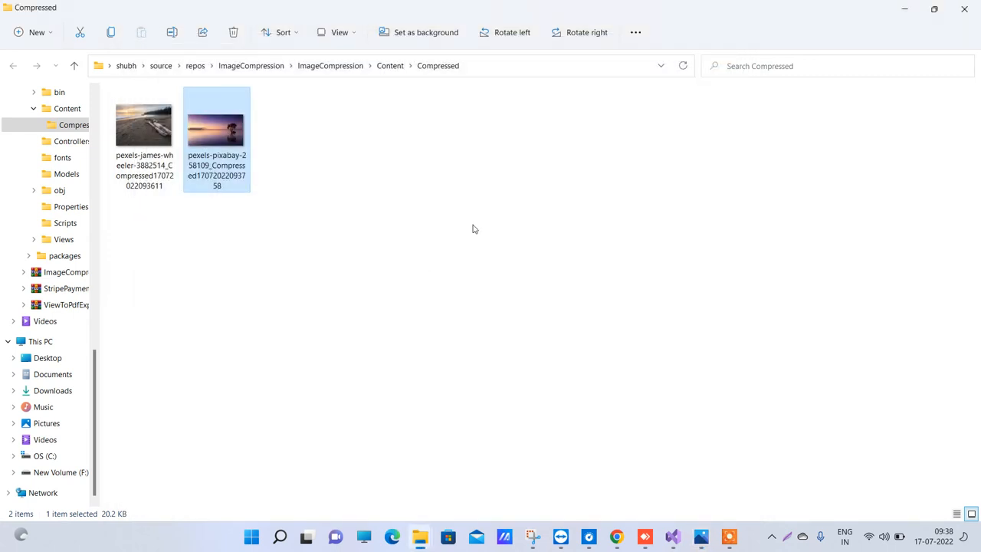
pyautogui.moveTo(331, 288)
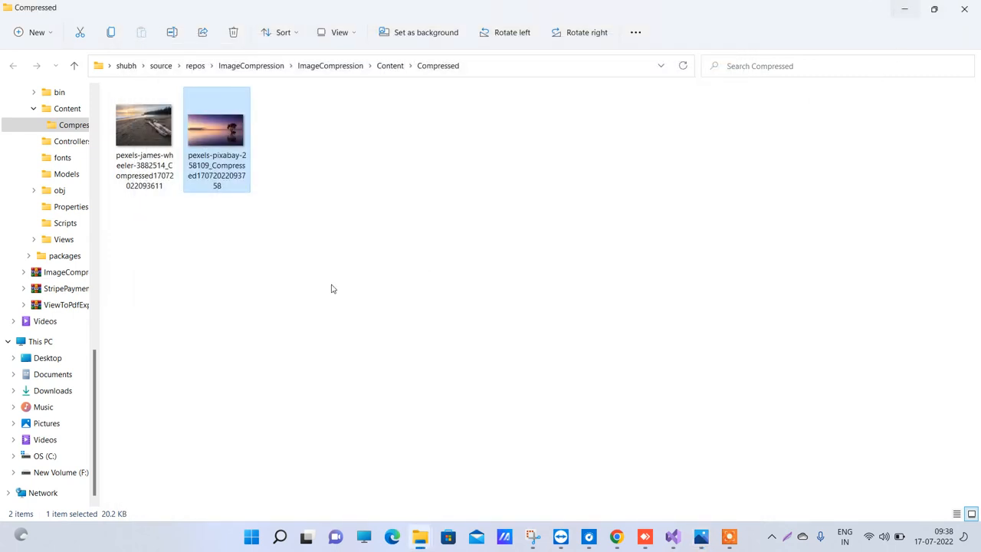
pyautogui.click(616, 536)
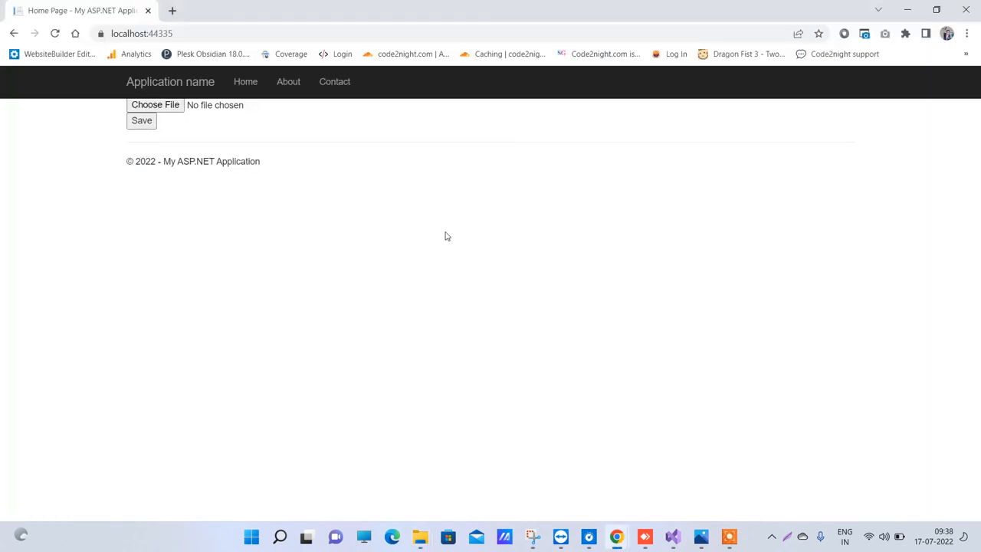
pyautogui.moveTo(671, 536)
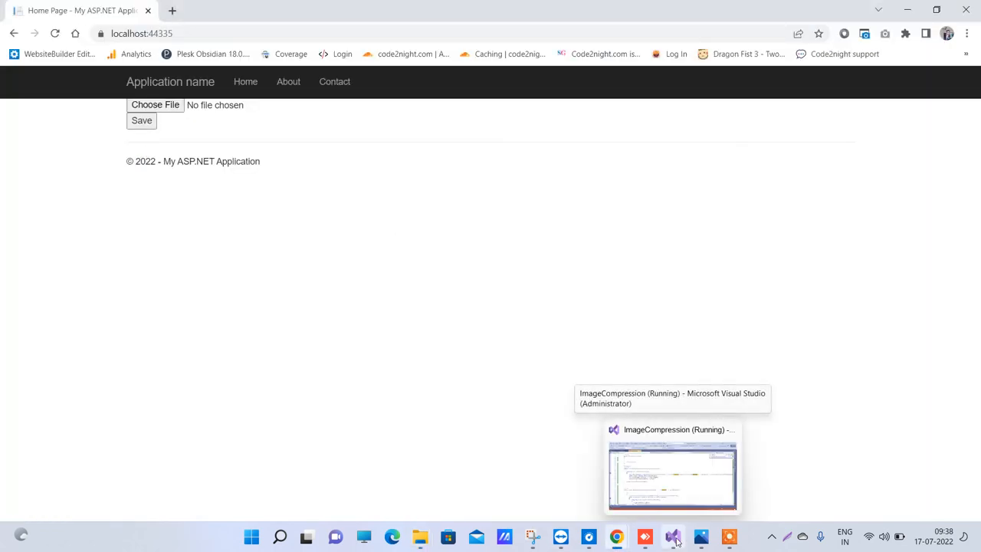
pyautogui.moveTo(539, 399)
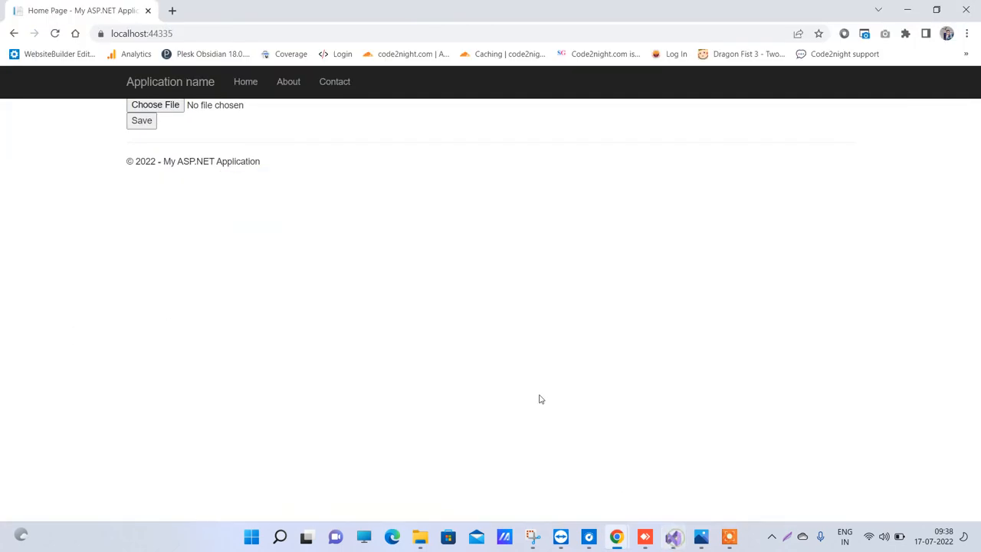
pyautogui.click(673, 536)
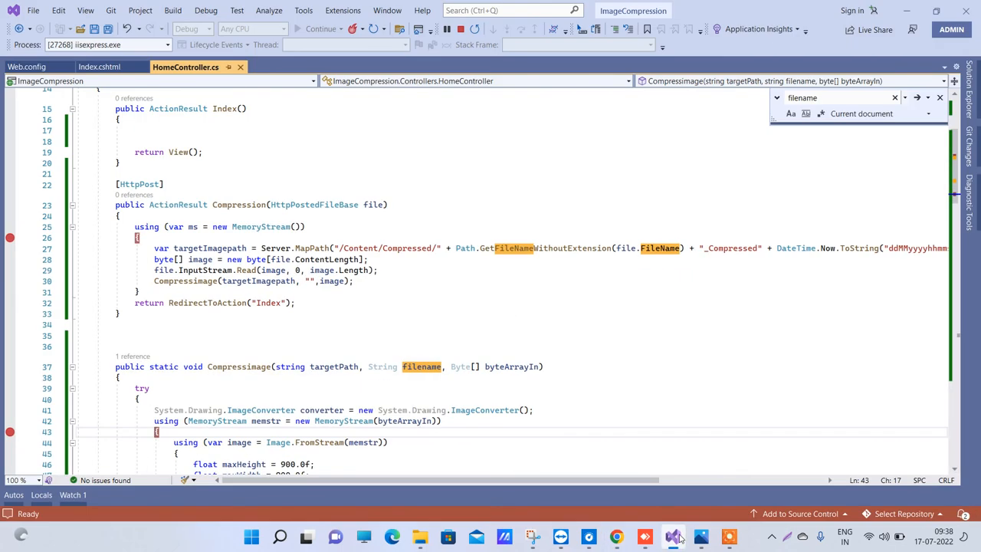
# Step: Open code2night.com's Image Compression in Asp.net MVC post and download its source attachment
pyautogui.click(615, 536)
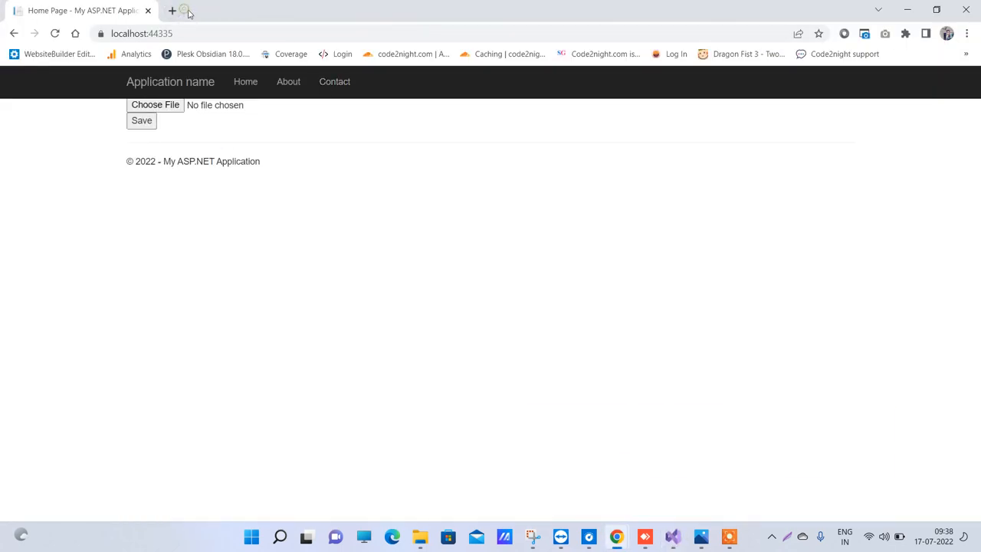
pyautogui.click(172, 10)
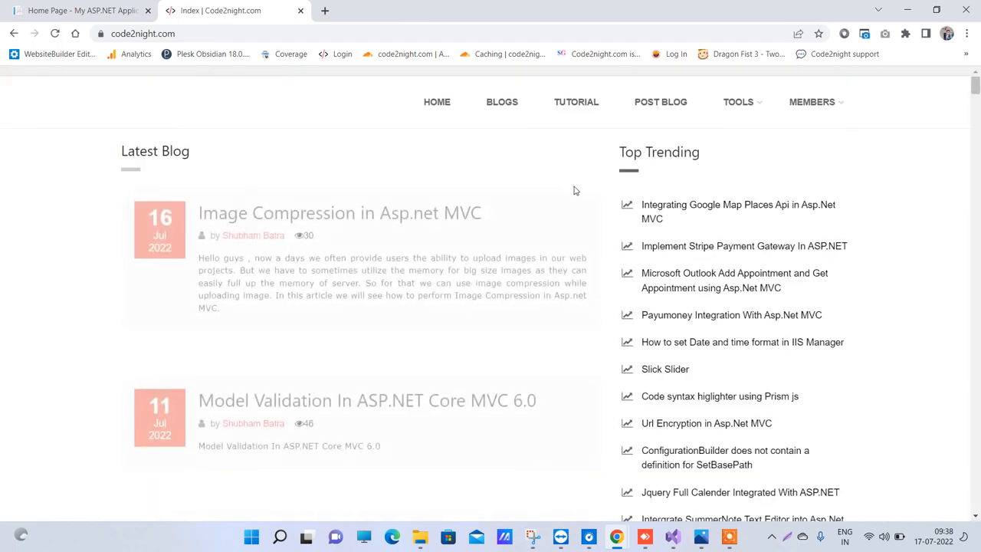
pyautogui.scroll(-3)
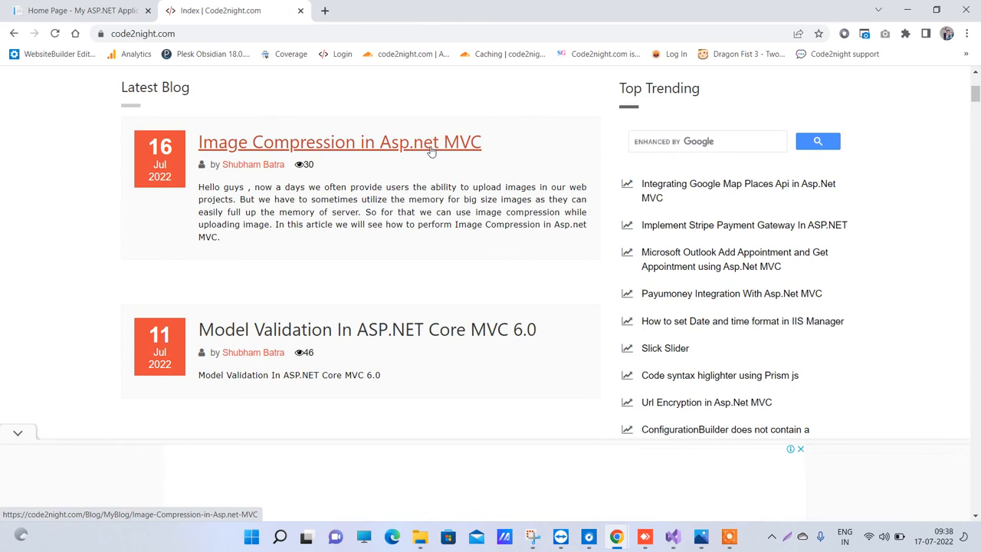
pyautogui.click(340, 141)
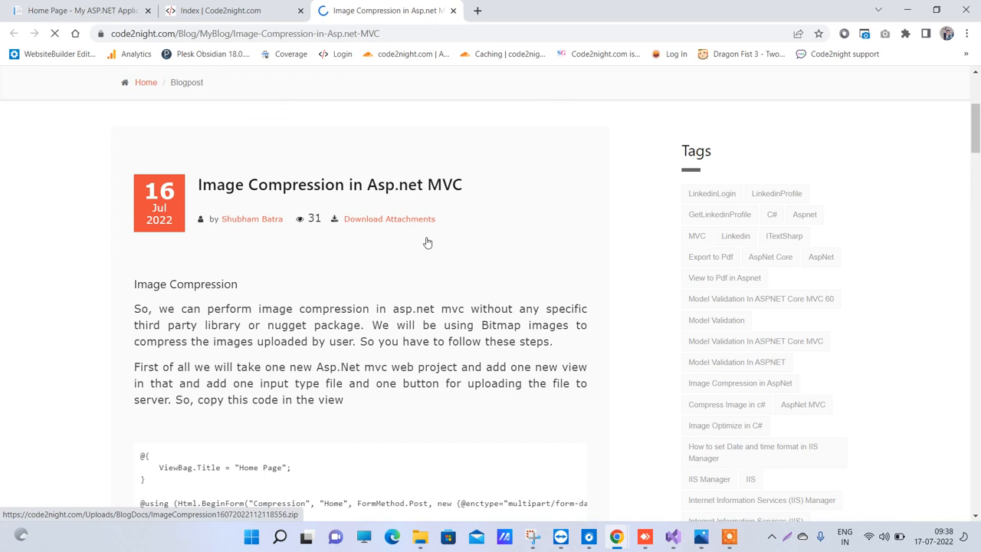
pyautogui.click(223, 10)
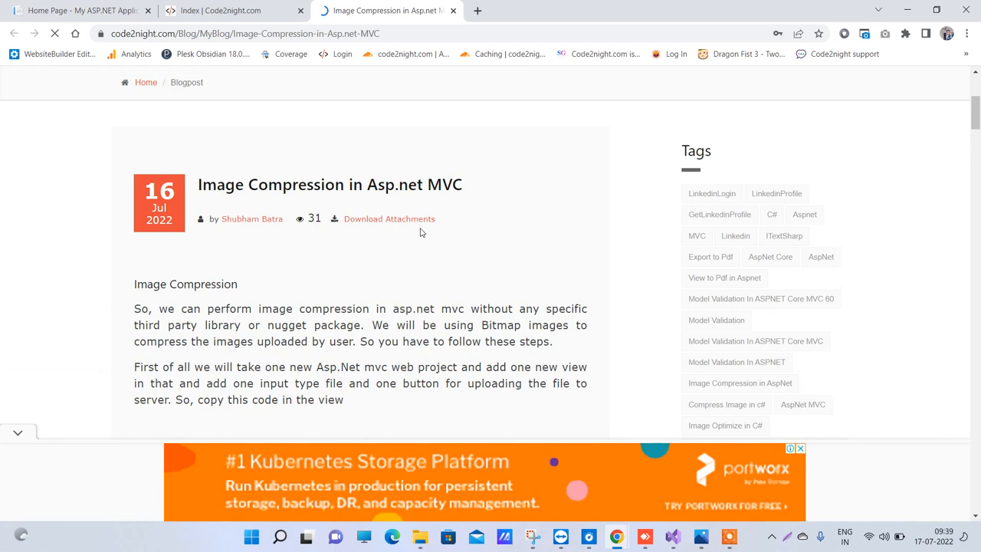
pyautogui.scroll(3)
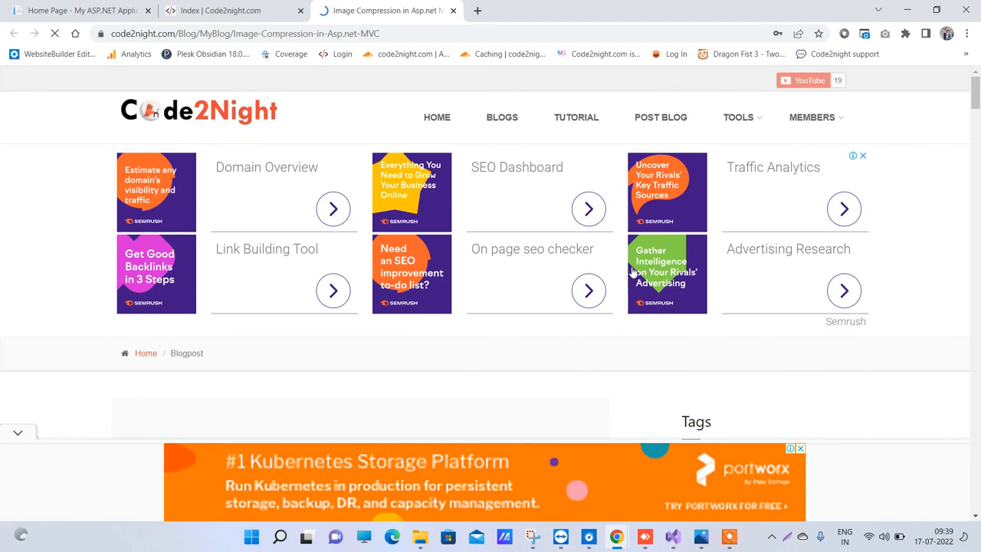